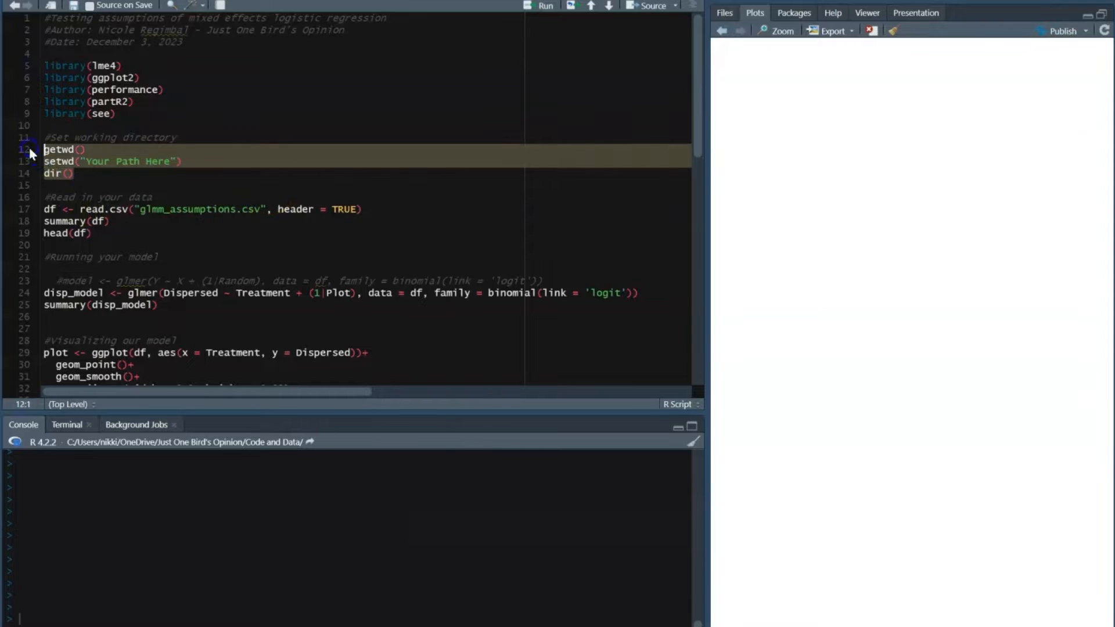
Step: Read glmm_assumptions.csv into df and print summary statistics for ID, Dispersed, Treatment and Plot
{"action": "left_click", "coordinate": [171, 209]}
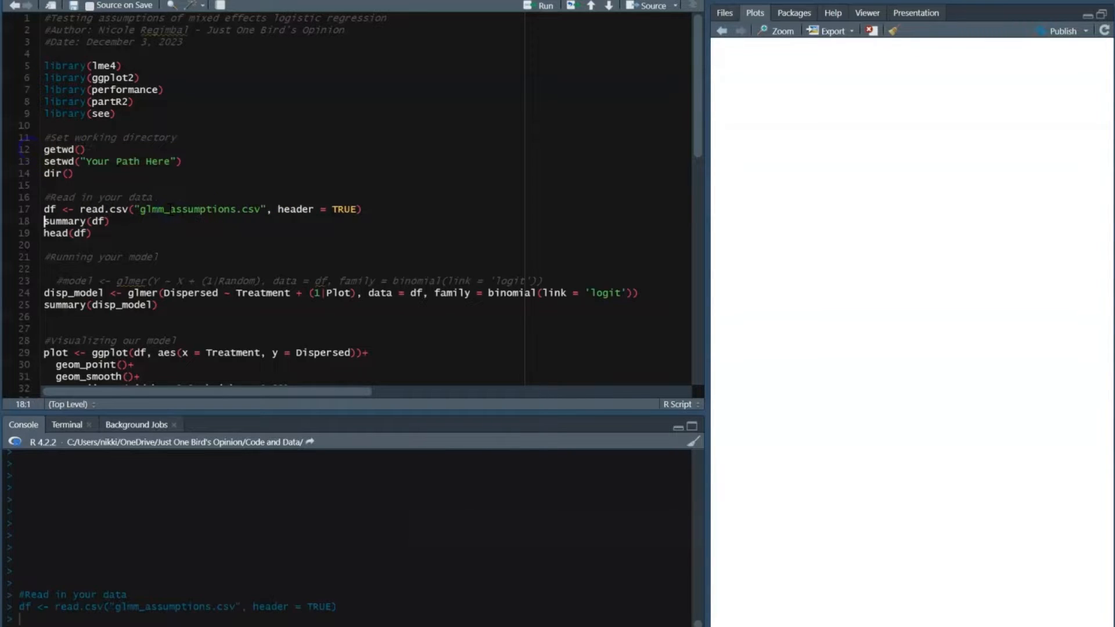
{"action": "left_click", "coordinate": [544, 4]}
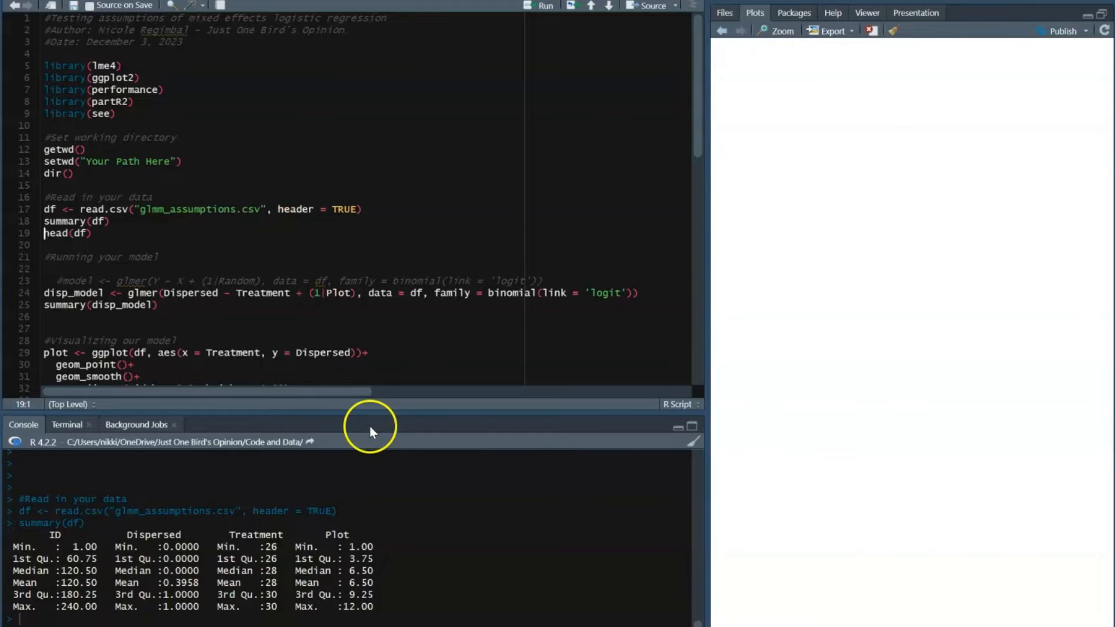
{"action": "mouse_move", "coordinate": [356, 509]}
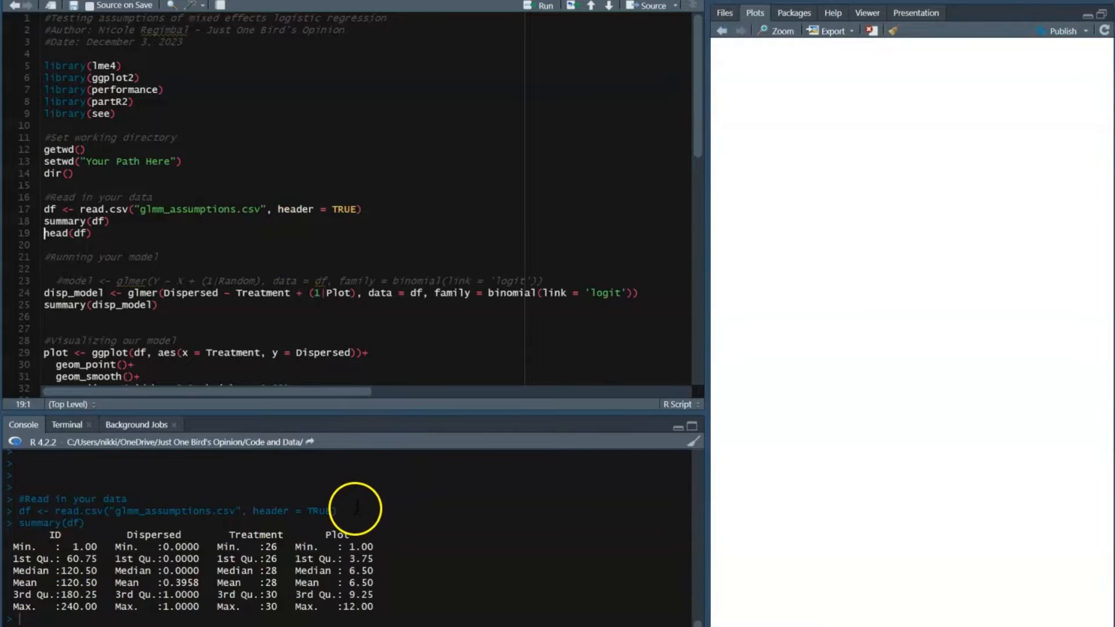
{"action": "mouse_move", "coordinate": [327, 551]}
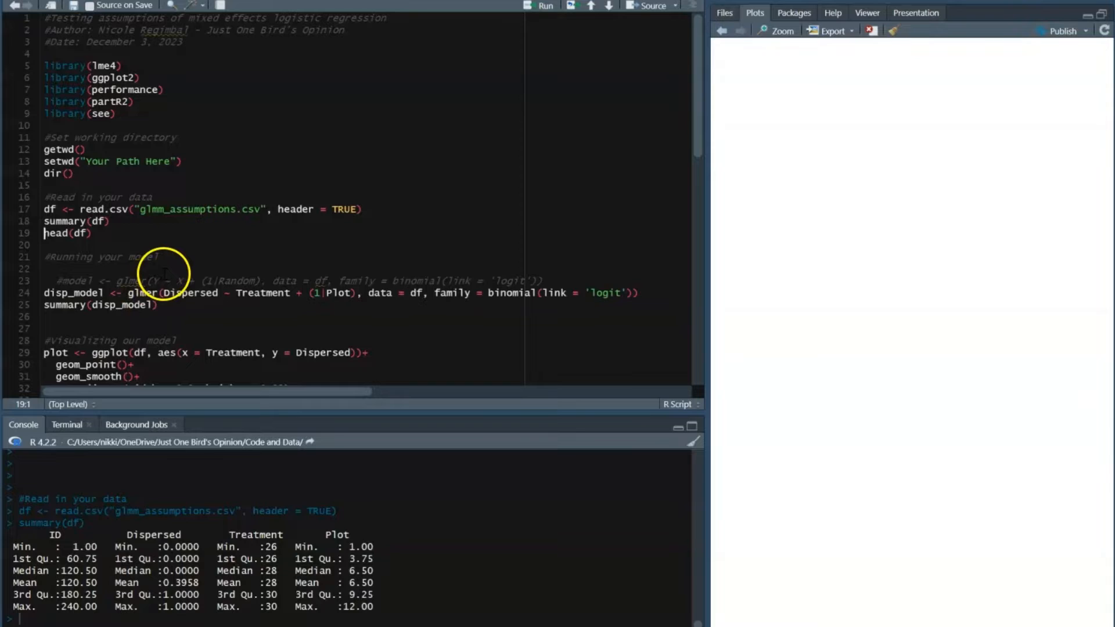
{"action": "mouse_move", "coordinate": [189, 271]}
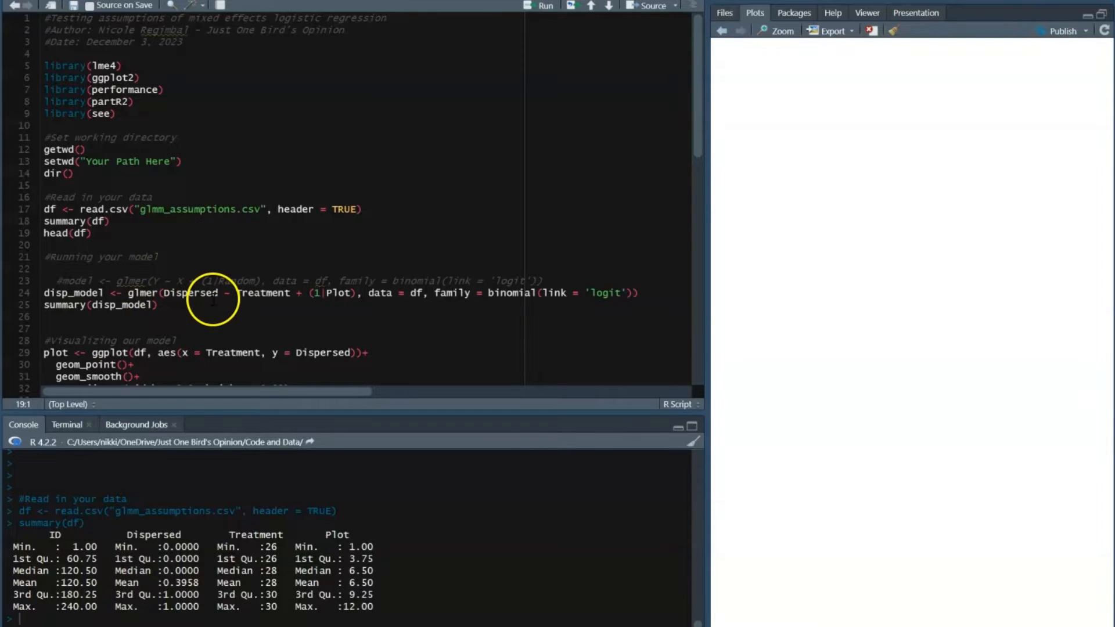
{"action": "mouse_move", "coordinate": [284, 293]}
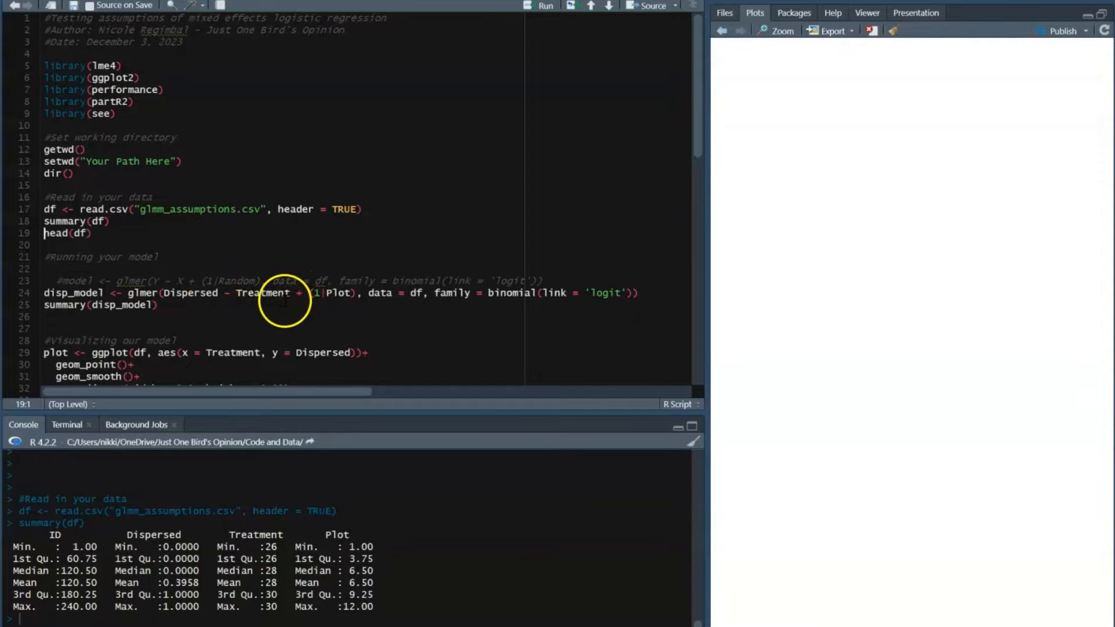
{"action": "mouse_move", "coordinate": [245, 264]}
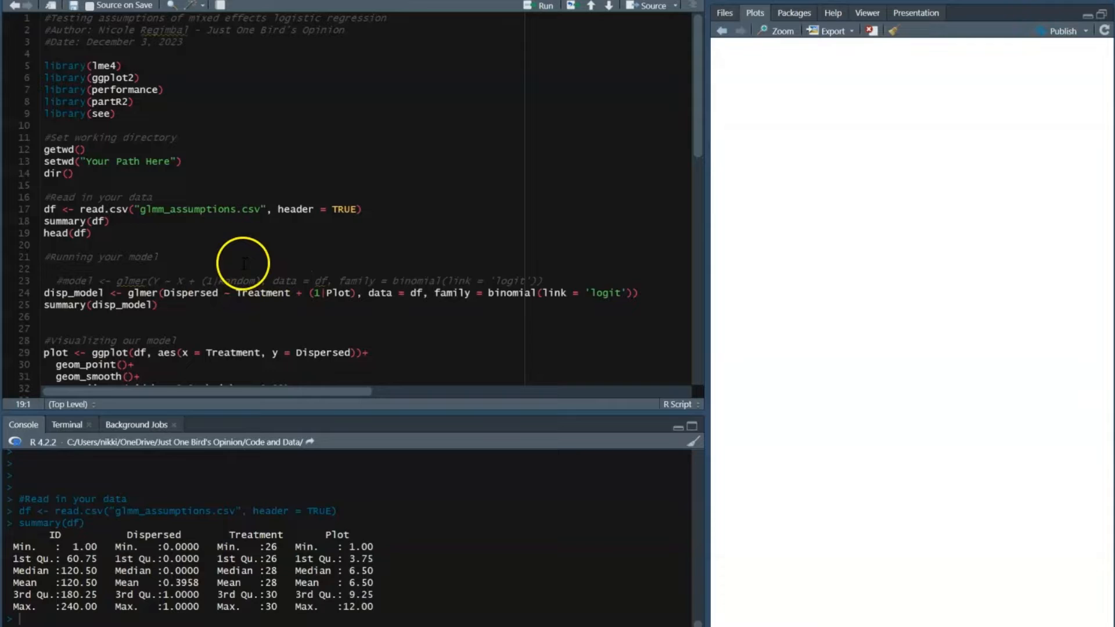
{"action": "mouse_move", "coordinate": [242, 272]}
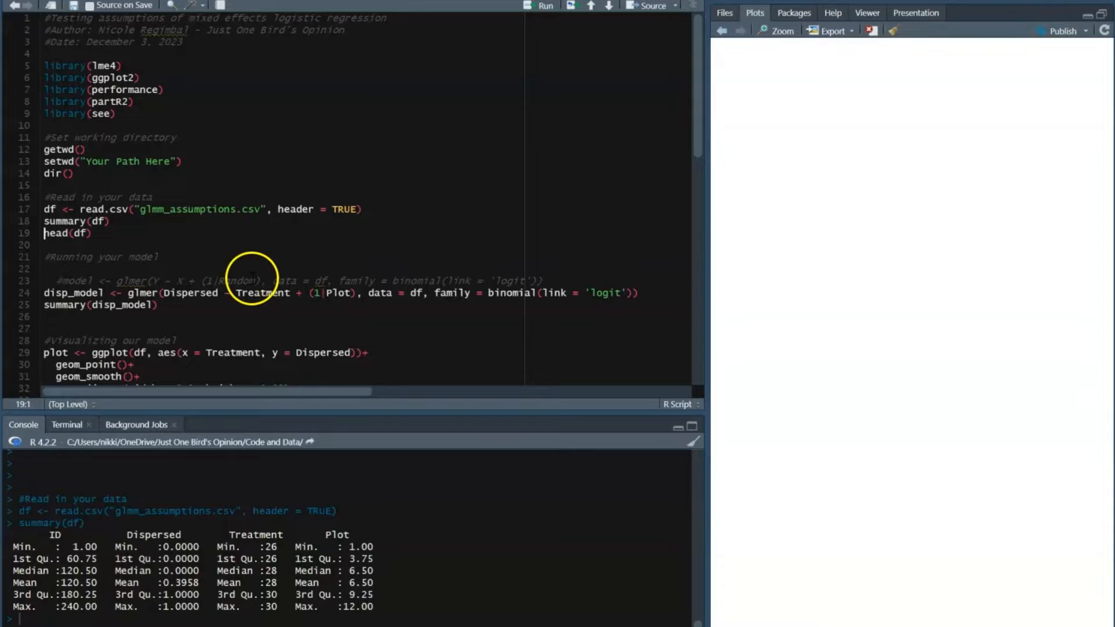
{"action": "mouse_move", "coordinate": [227, 267]}
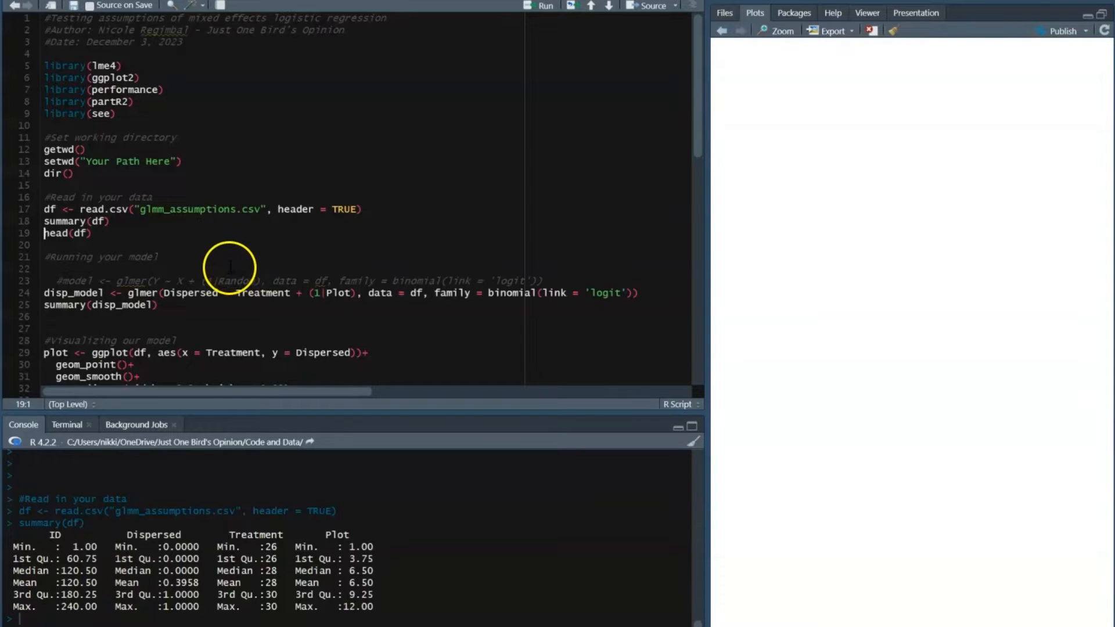
{"action": "mouse_move", "coordinate": [335, 292]}
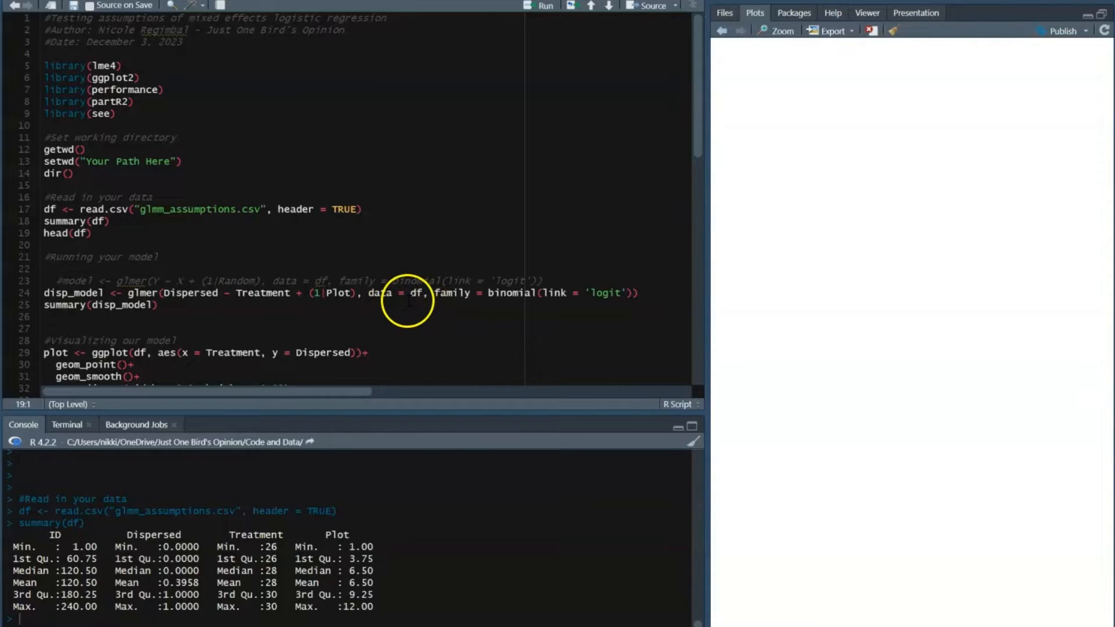
{"action": "mouse_move", "coordinate": [486, 304]}
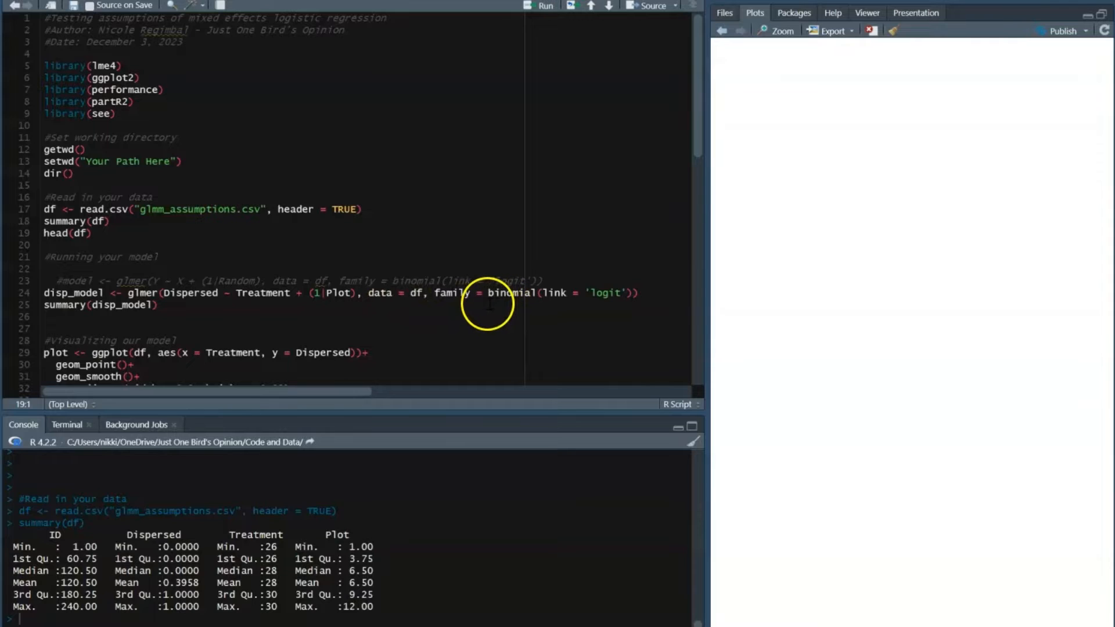
{"action": "mouse_move", "coordinate": [519, 315]}
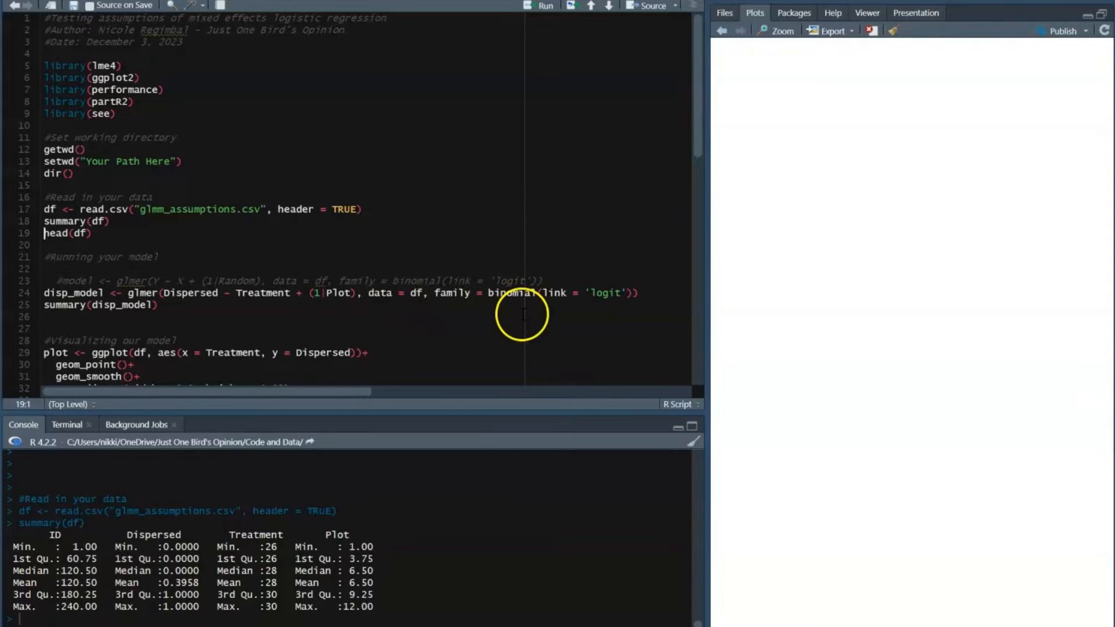
{"action": "mouse_move", "coordinate": [532, 314]}
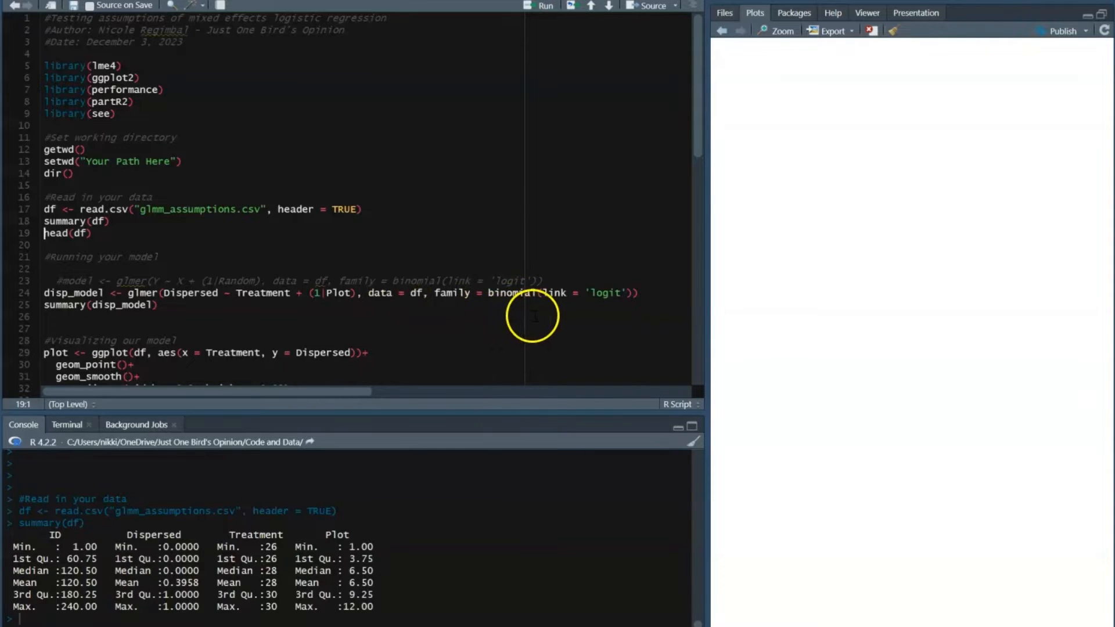
{"action": "mouse_move", "coordinate": [287, 318]}
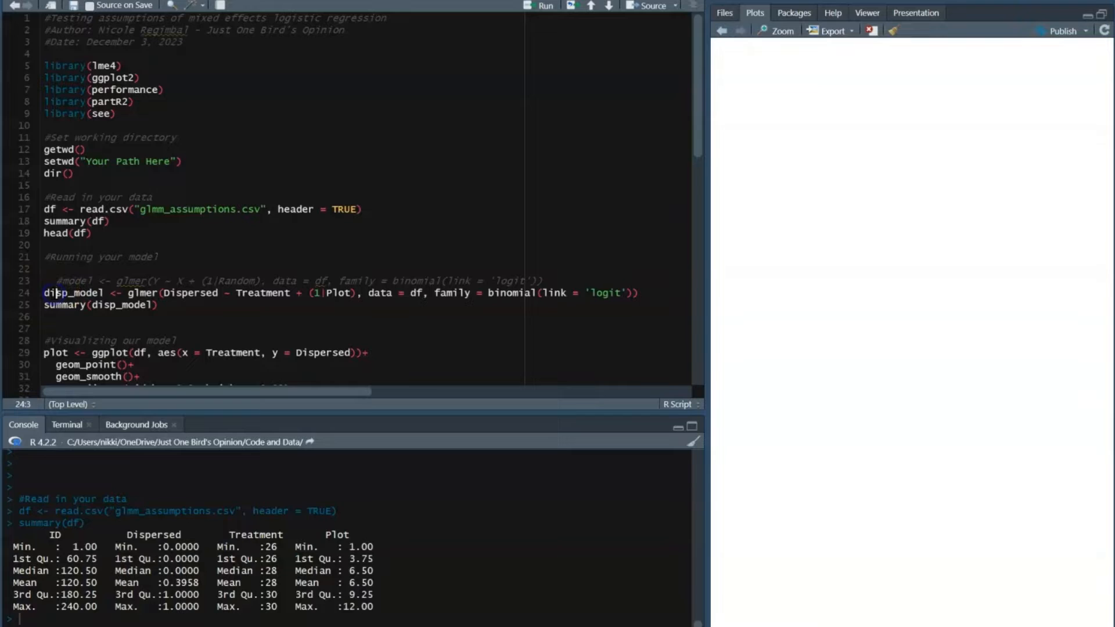
Step: Fit disp_model, a binomial glmer of Dispersed on Treatment with Plot random effect, and summarise it
{"action": "left_click", "coordinate": [537, 5]}
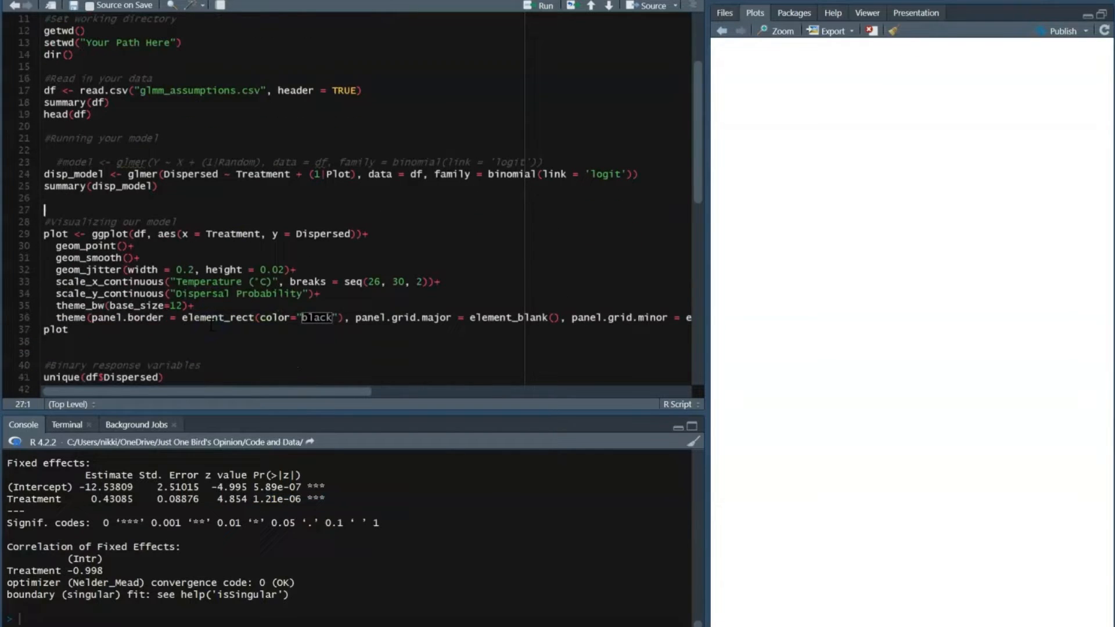
Step: Plot Dispersal Probability against Temperature (°C) with jittered points and a smooth curve
{"action": "left_click", "coordinate": [543, 5]}
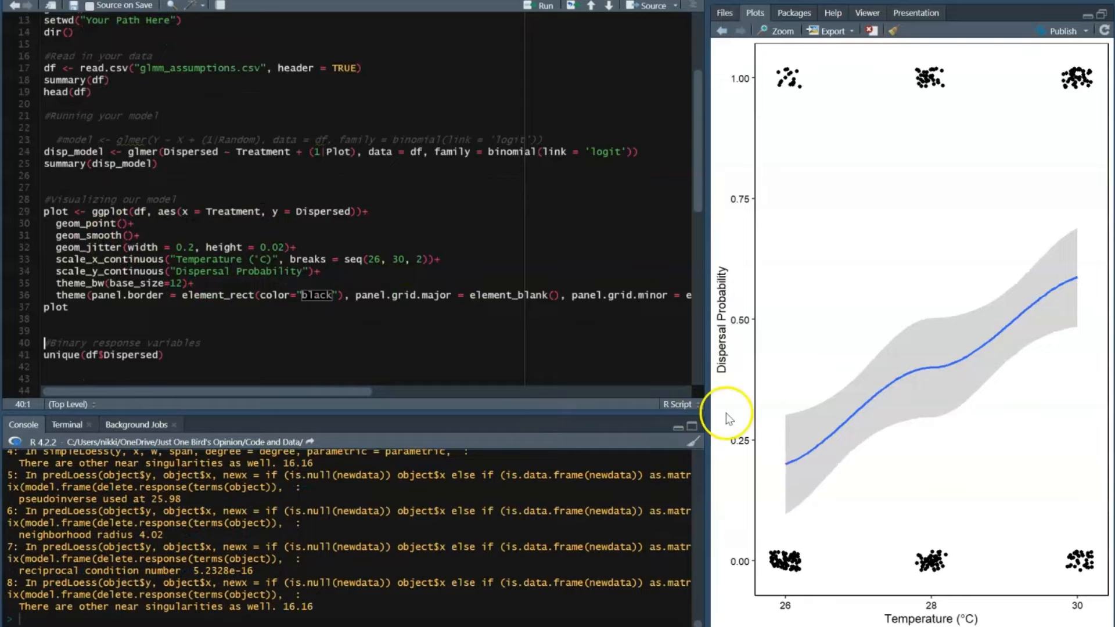
{"action": "mouse_move", "coordinate": [991, 544]}
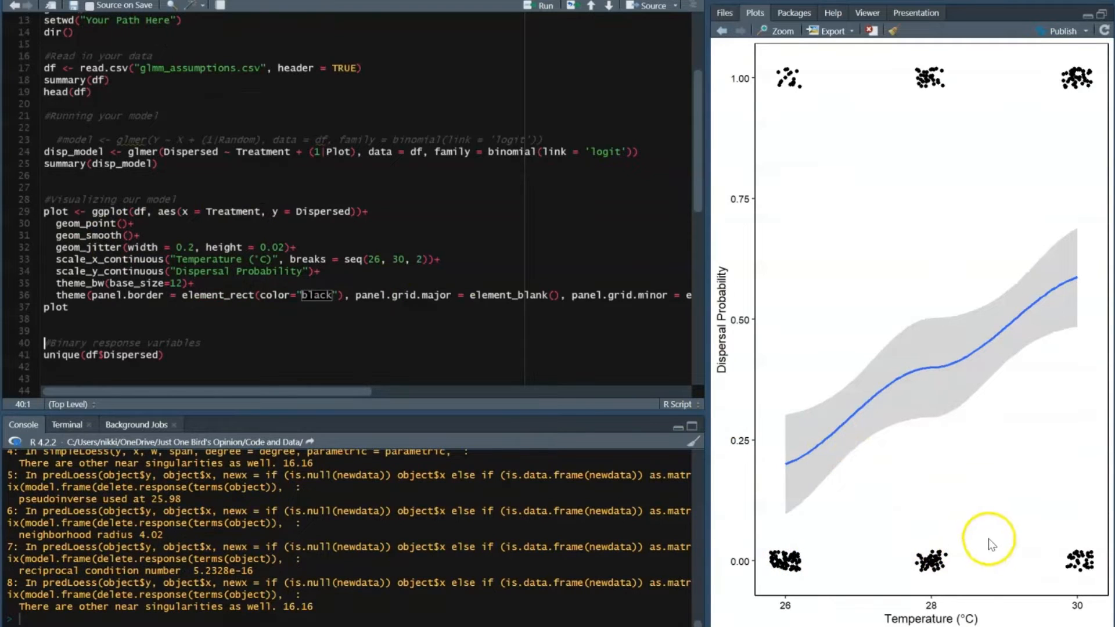
{"action": "mouse_move", "coordinate": [871, 466]}
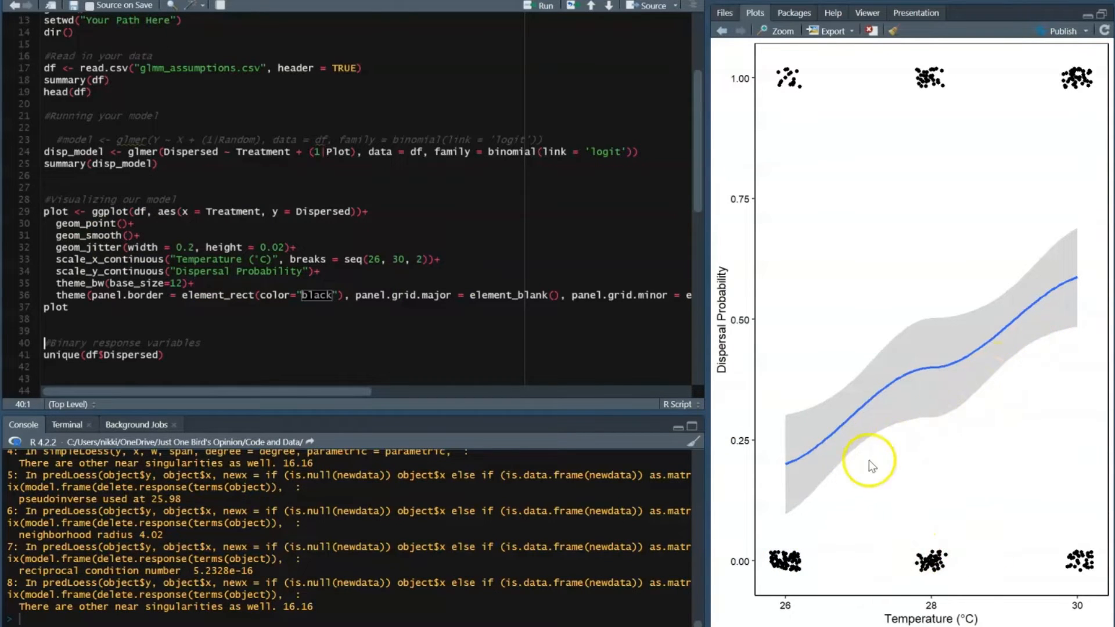
{"action": "mouse_move", "coordinate": [1059, 331]}
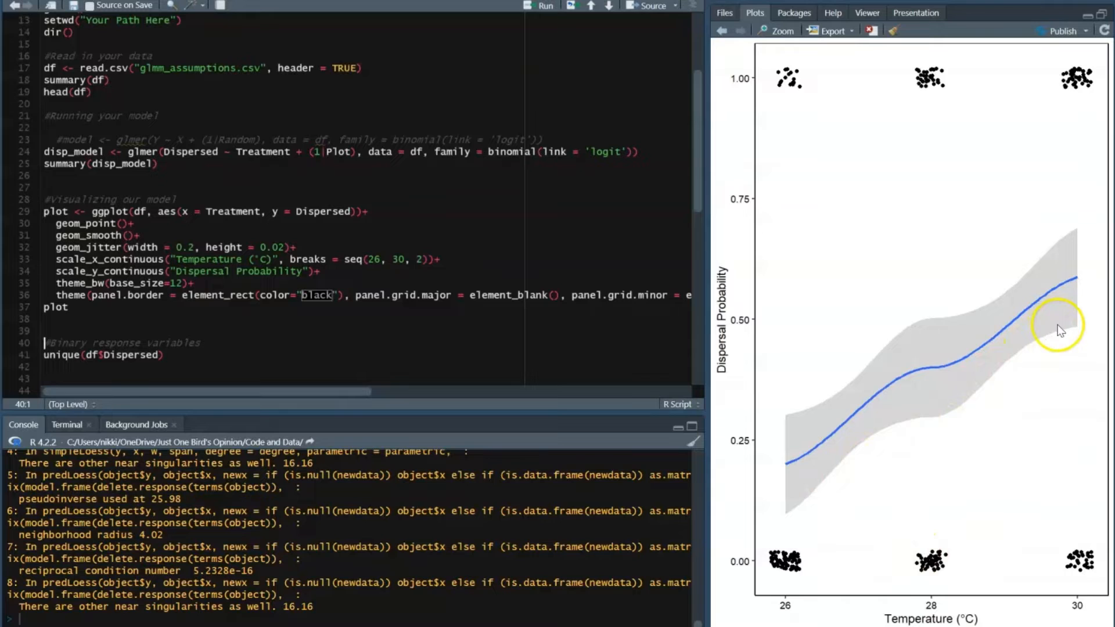
{"action": "mouse_move", "coordinate": [857, 436]}
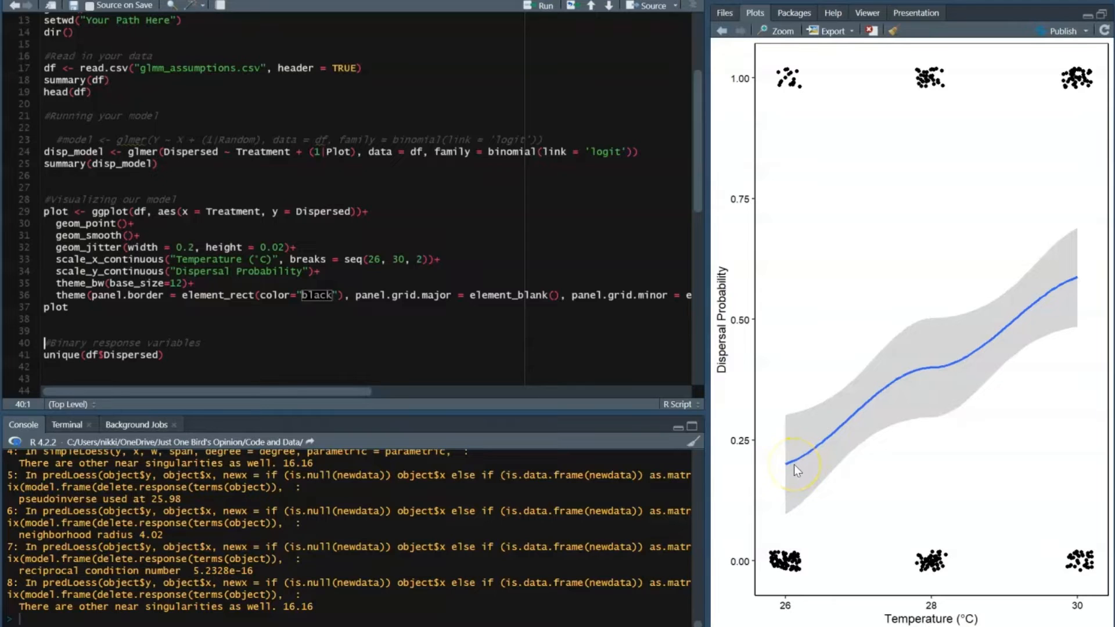
{"action": "mouse_move", "coordinate": [537, 299]}
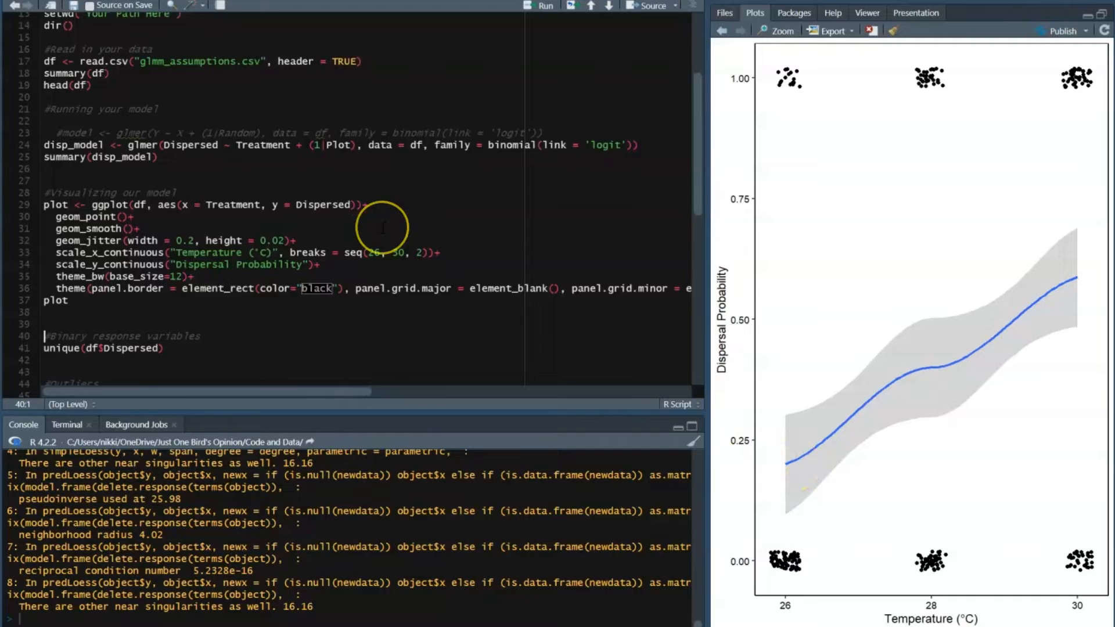
Step: Run unique(df$Dispersed) to confirm the response contains only 1 and 0
{"action": "scroll", "scroll_direction": "down", "scroll_amount": 3}
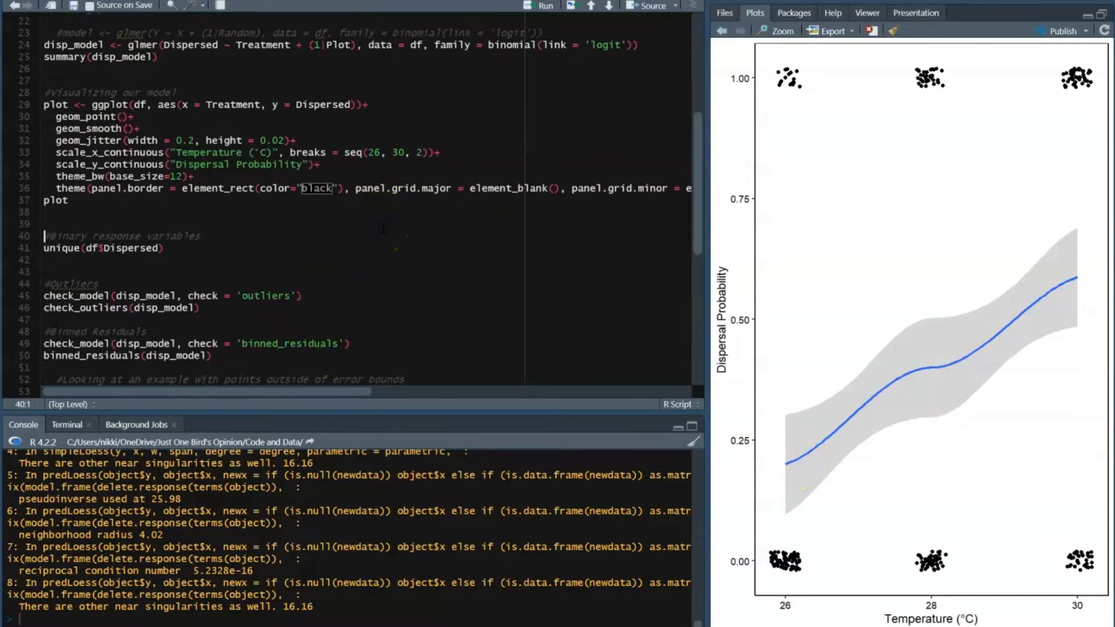
{"action": "scroll", "scroll_direction": "down", "scroll_amount": 3}
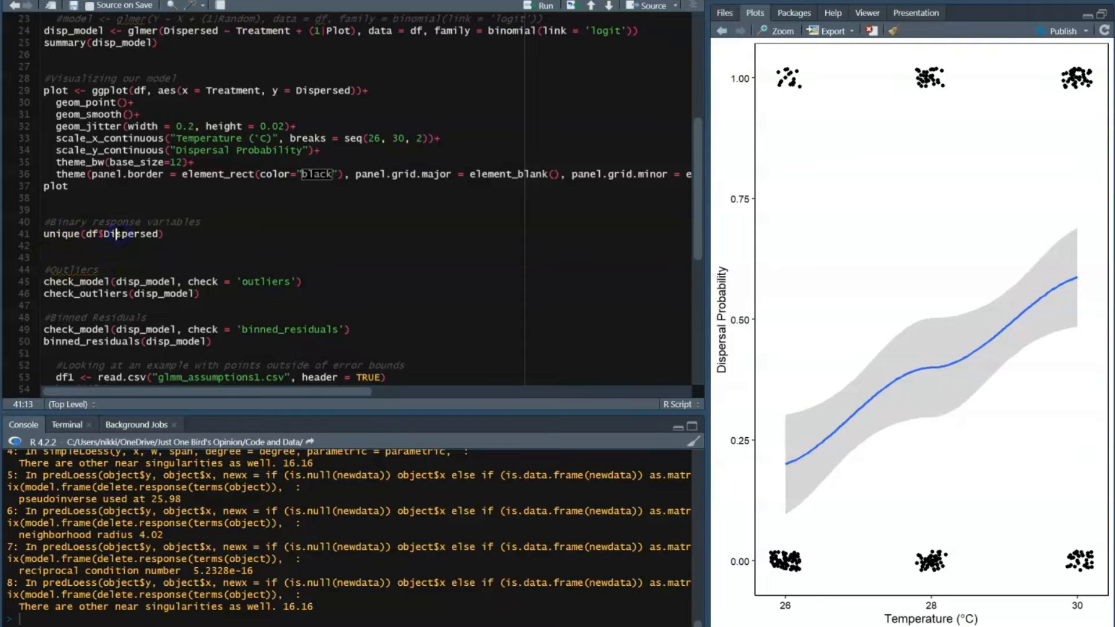
{"action": "key", "text": "ctrl+Return"}
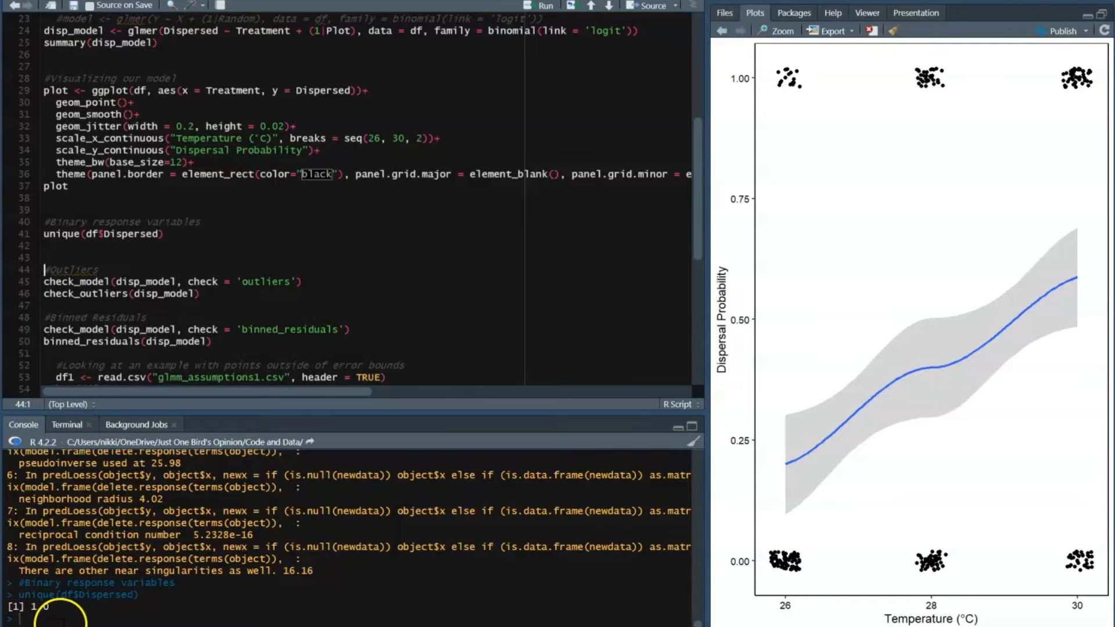
{"action": "mouse_move", "coordinate": [365, 298]}
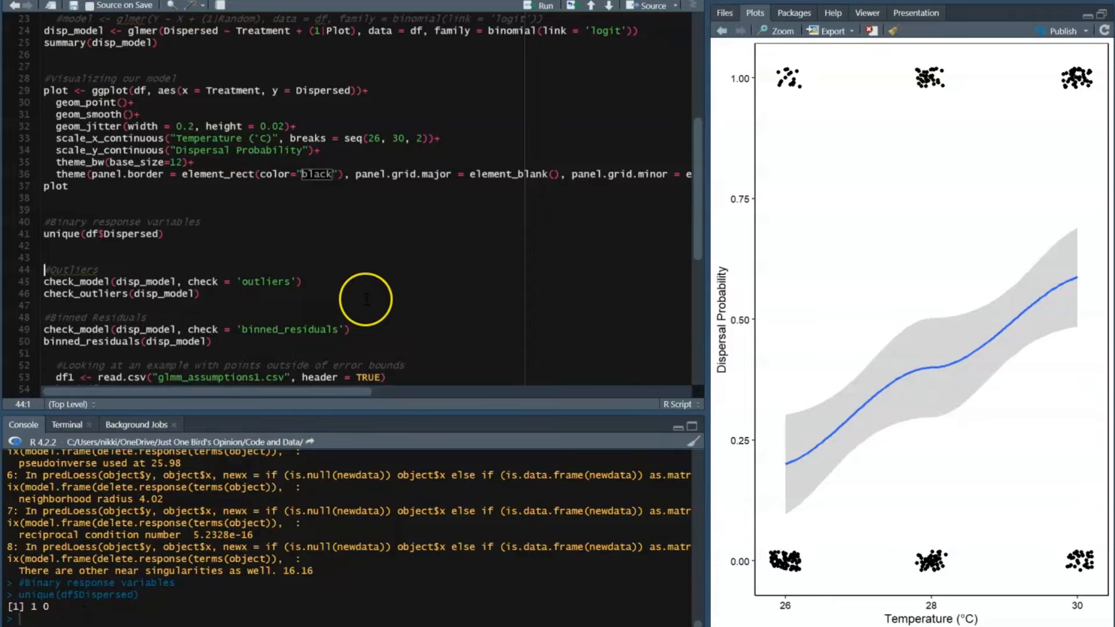
{"action": "scroll", "scroll_direction": "down", "scroll_amount": 3}
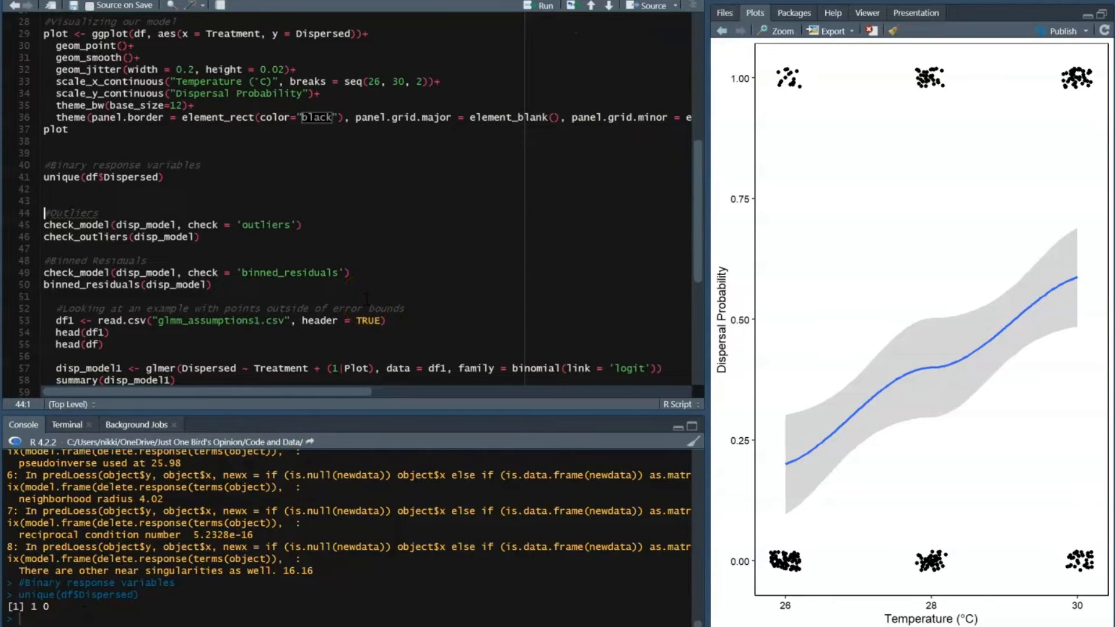
{"action": "scroll", "scroll_direction": "down", "scroll_amount": 3}
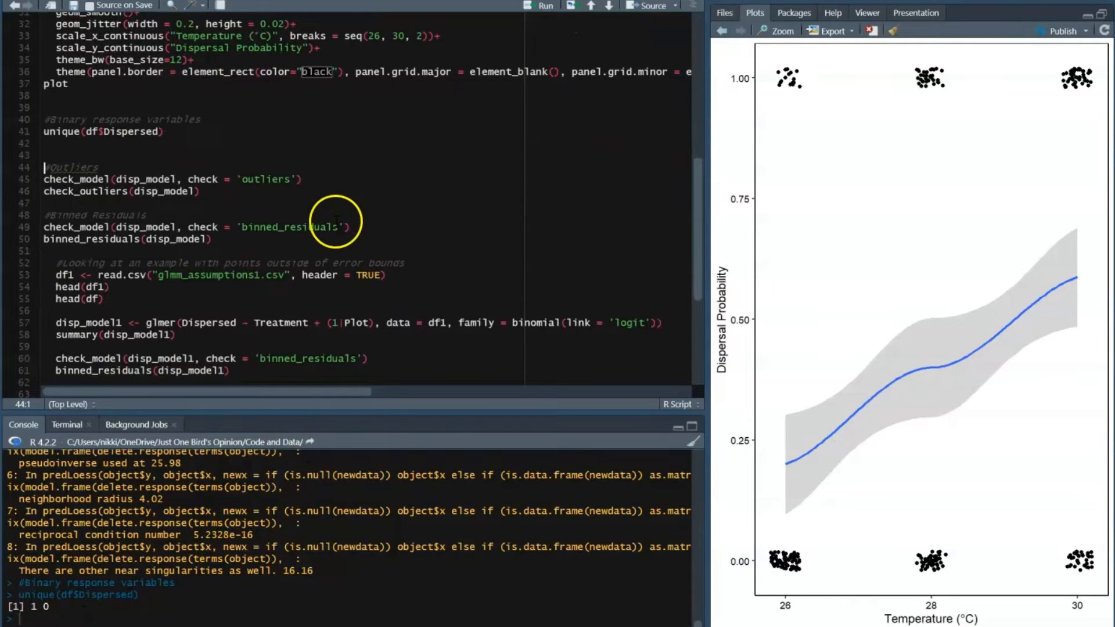
{"action": "mouse_move", "coordinate": [202, 183]}
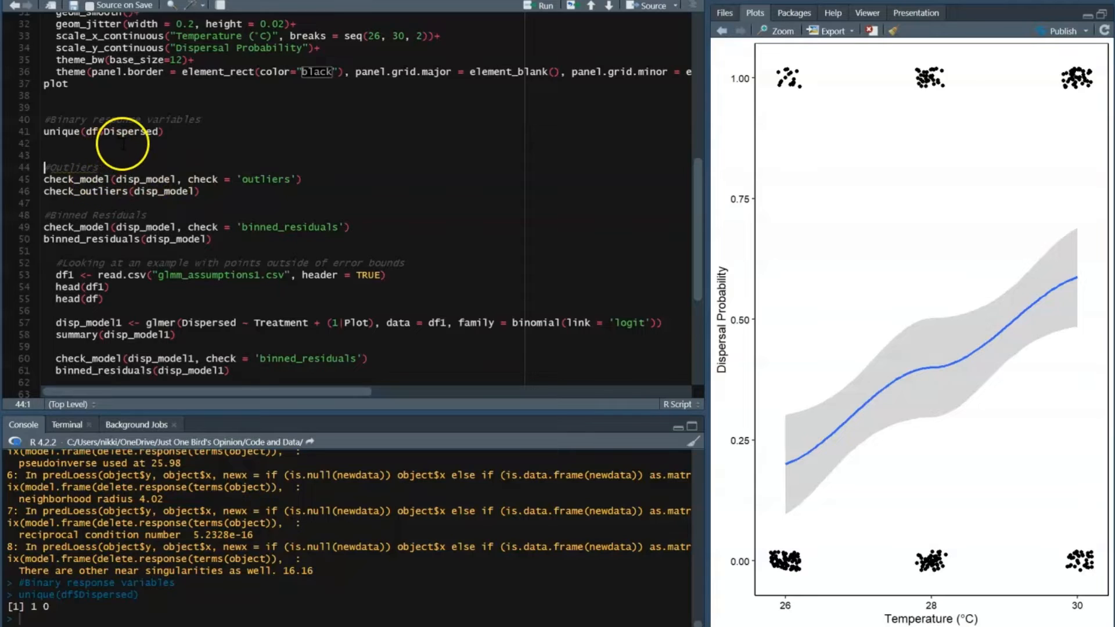
{"action": "mouse_move", "coordinate": [151, 165]}
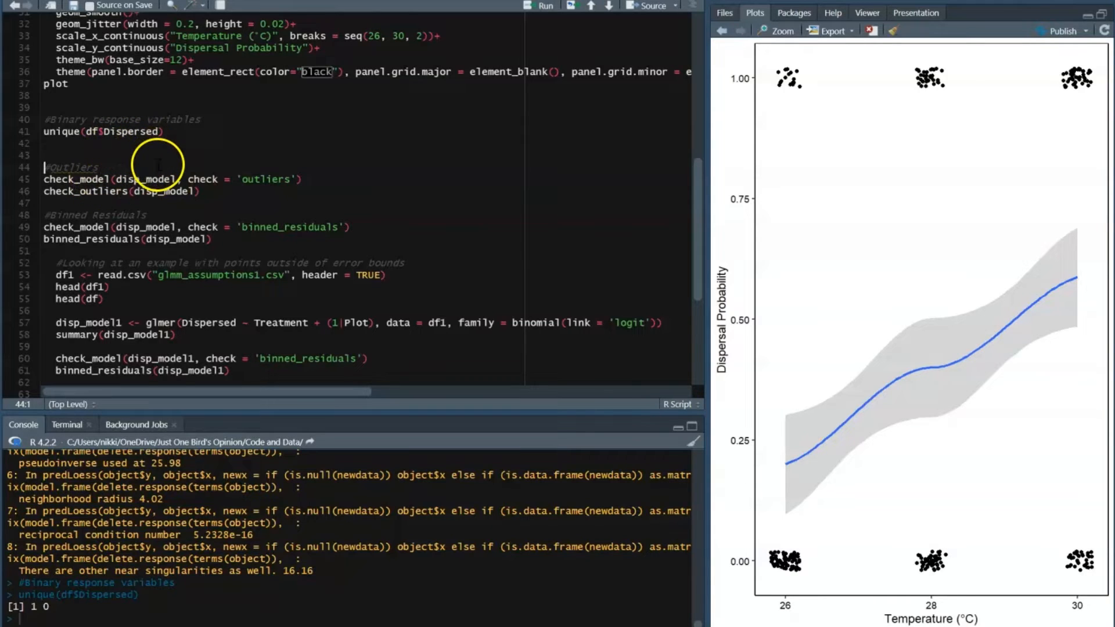
{"action": "mouse_move", "coordinate": [245, 157]}
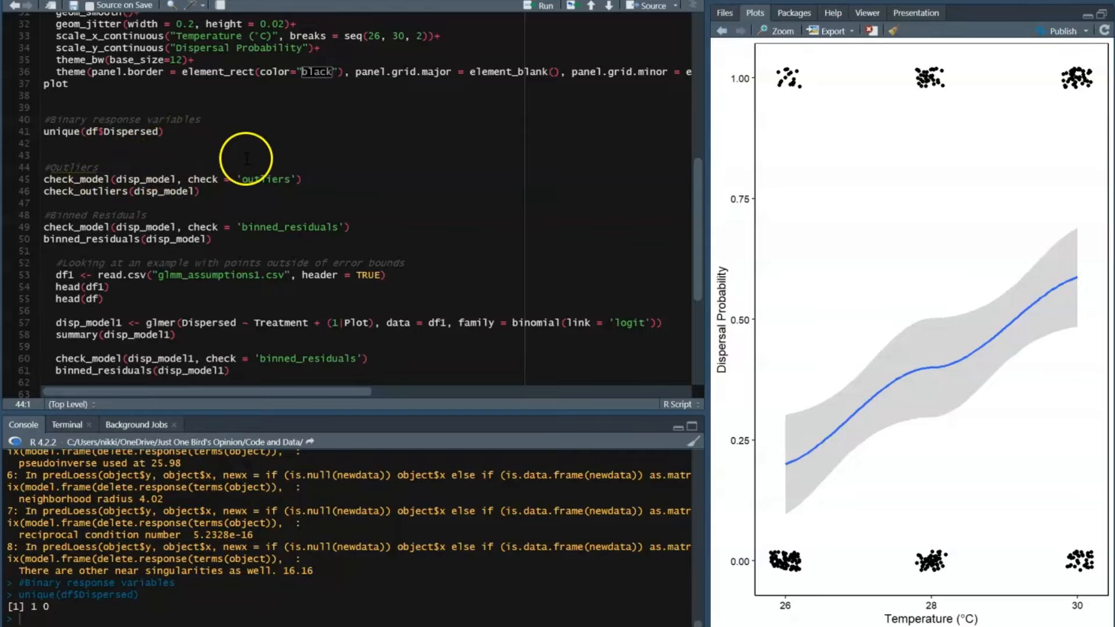
{"action": "left_click", "coordinate": [45, 167]}
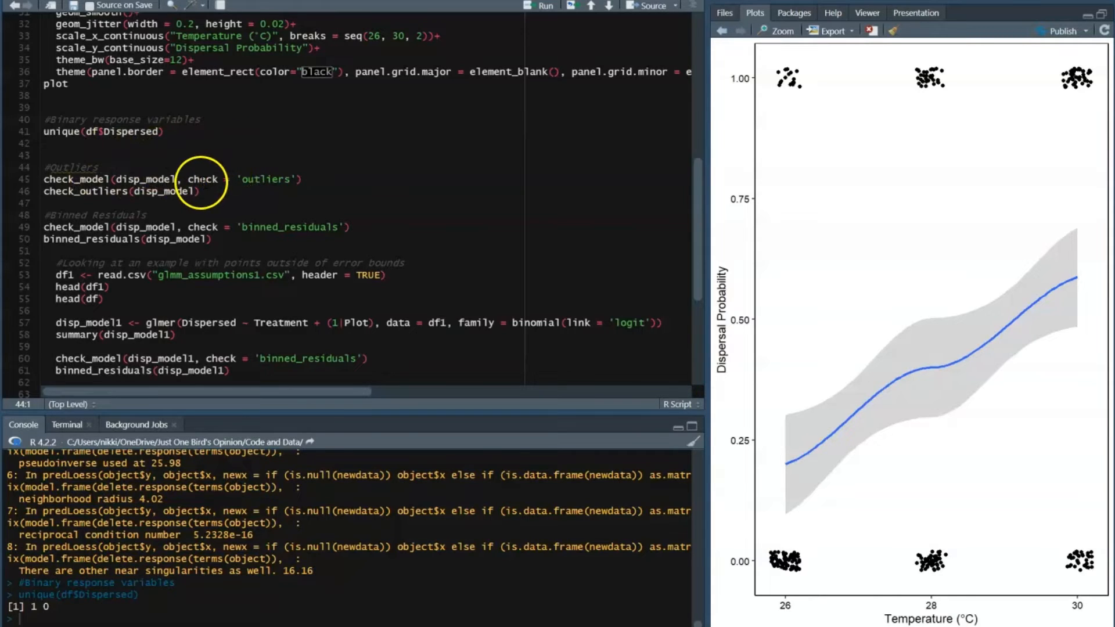
Step: Run check_model(disp_model, check = 'outliers') to show the Influential Observations plot
{"action": "left_click", "coordinate": [166, 178]}
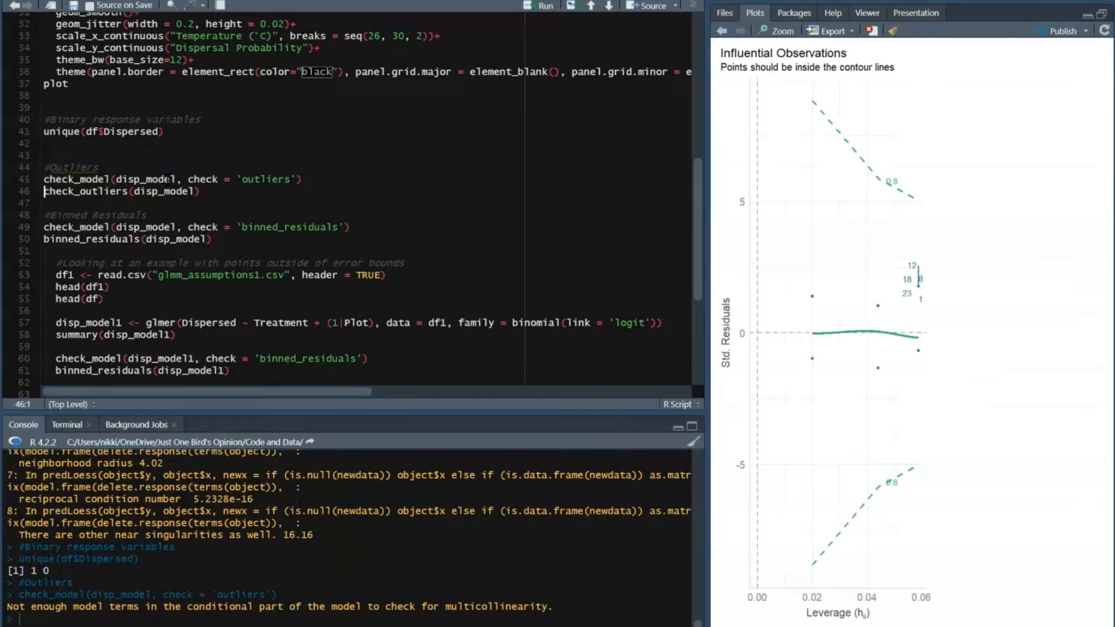
{"action": "mouse_move", "coordinate": [986, 118]}
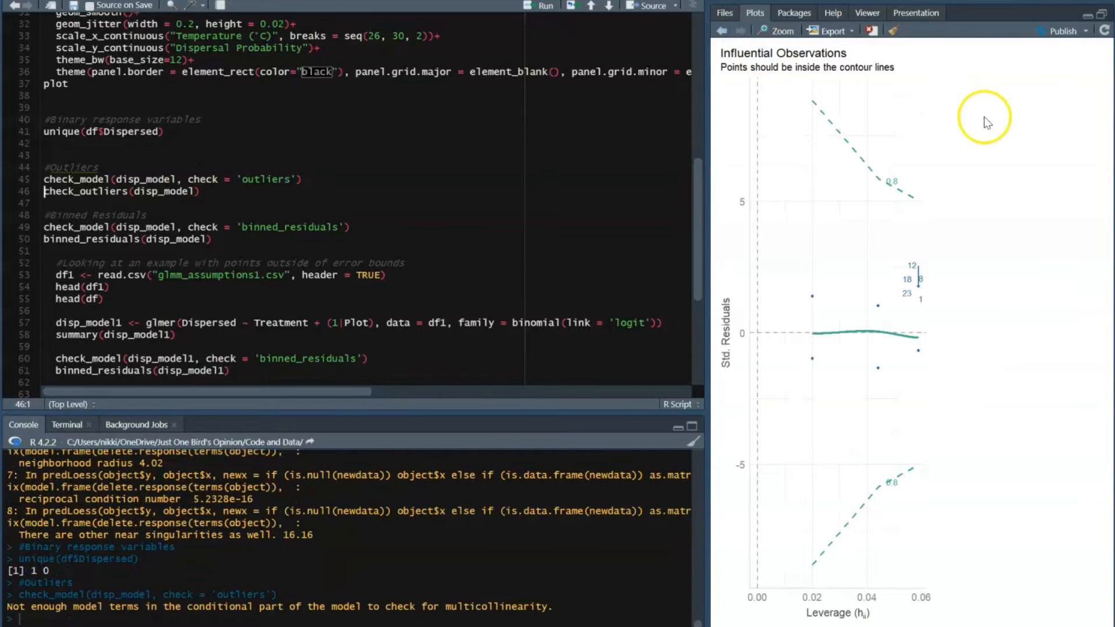
{"action": "mouse_move", "coordinate": [771, 78]}
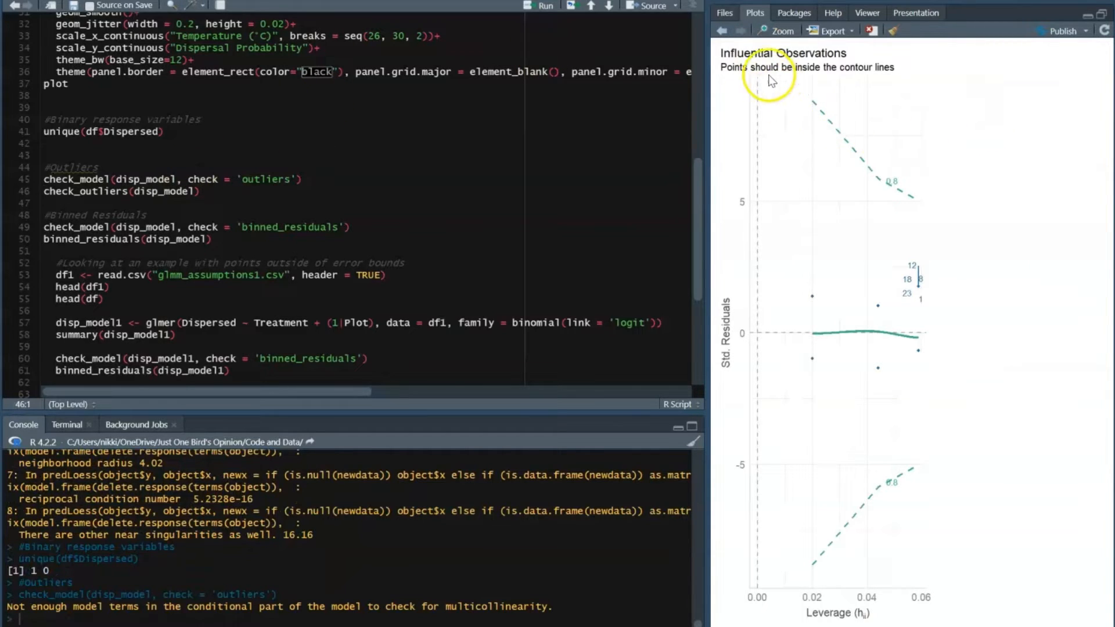
{"action": "mouse_move", "coordinate": [816, 135]}
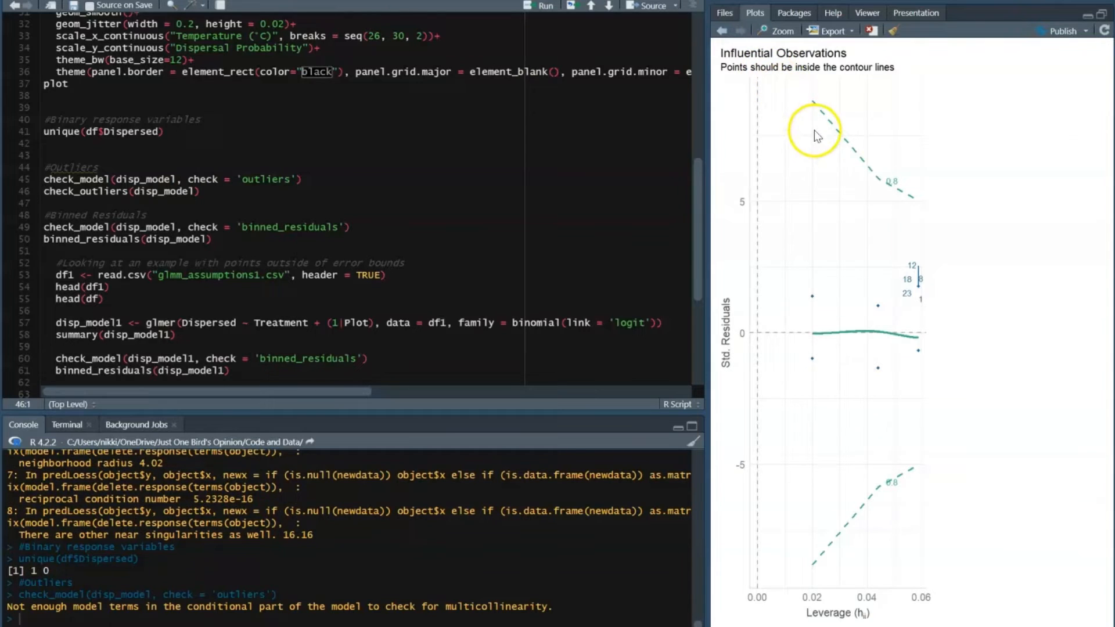
{"action": "mouse_move", "coordinate": [885, 197]}
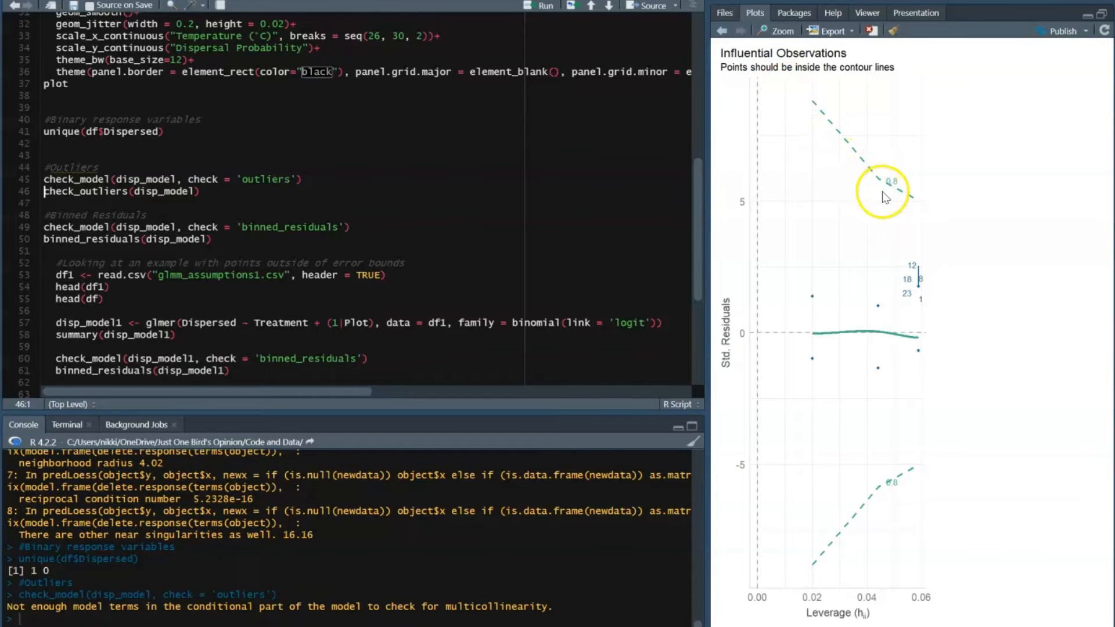
{"action": "mouse_move", "coordinate": [907, 207]}
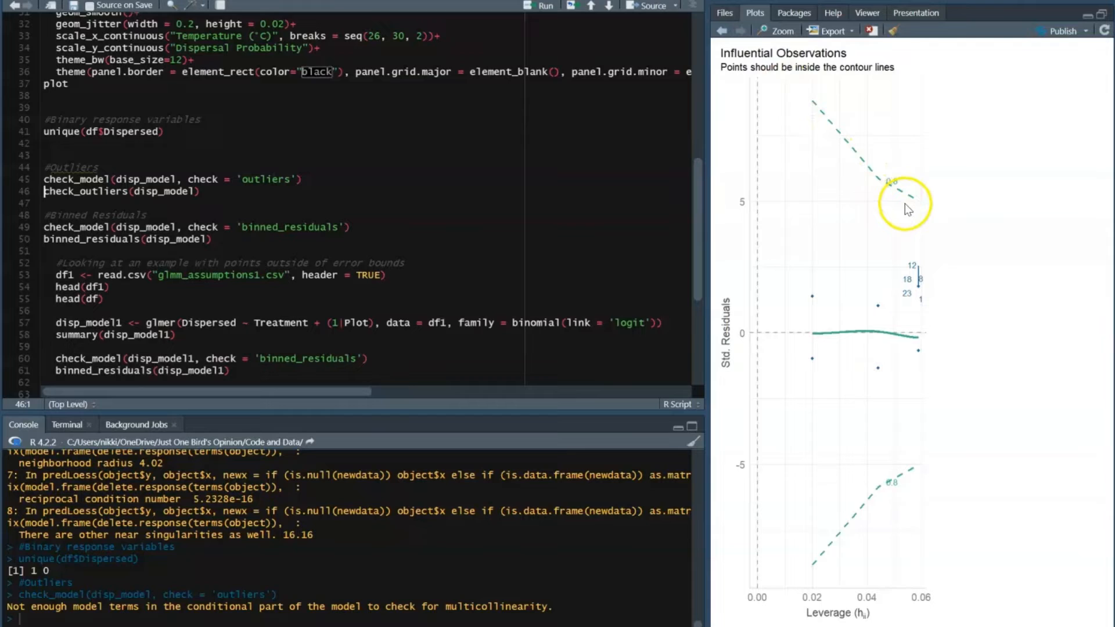
{"action": "mouse_move", "coordinate": [789, 441]}
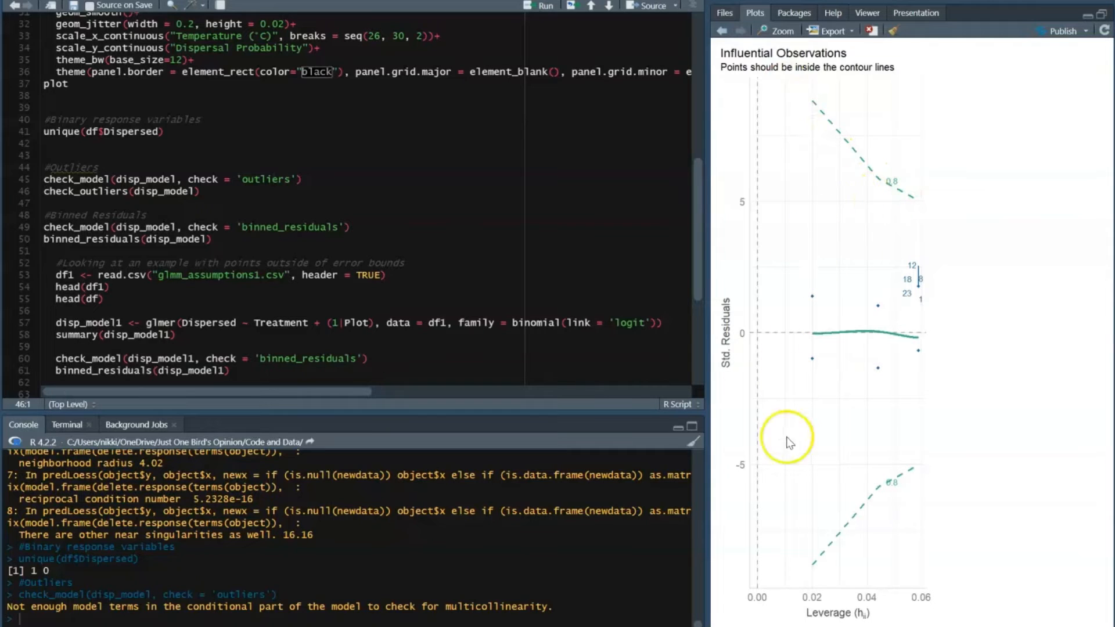
{"action": "mouse_move", "coordinate": [817, 555]}
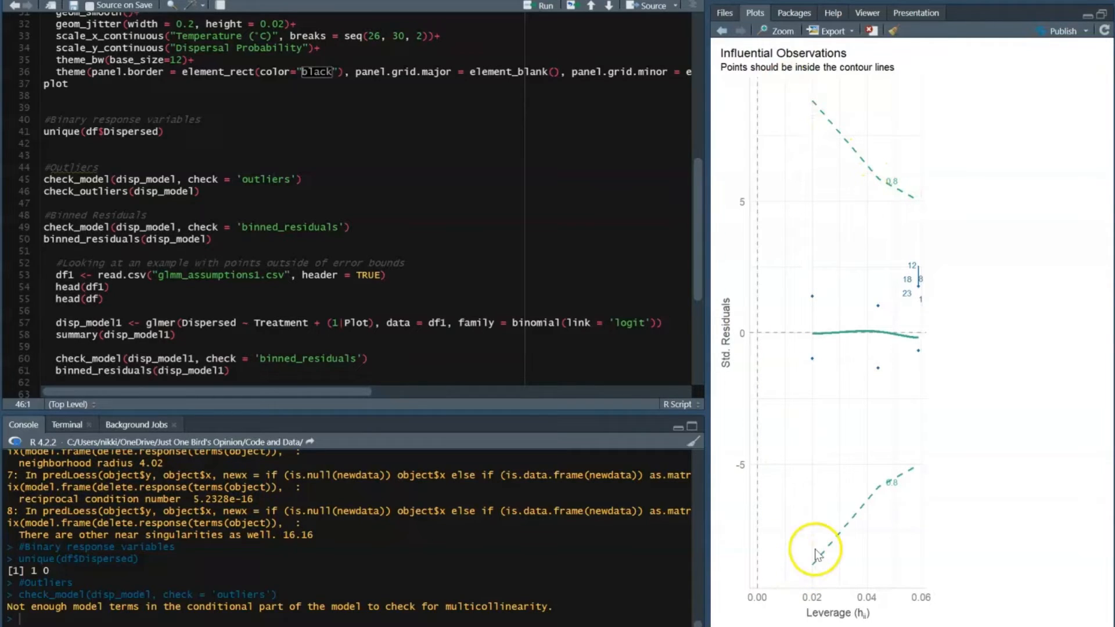
{"action": "mouse_move", "coordinate": [892, 487]}
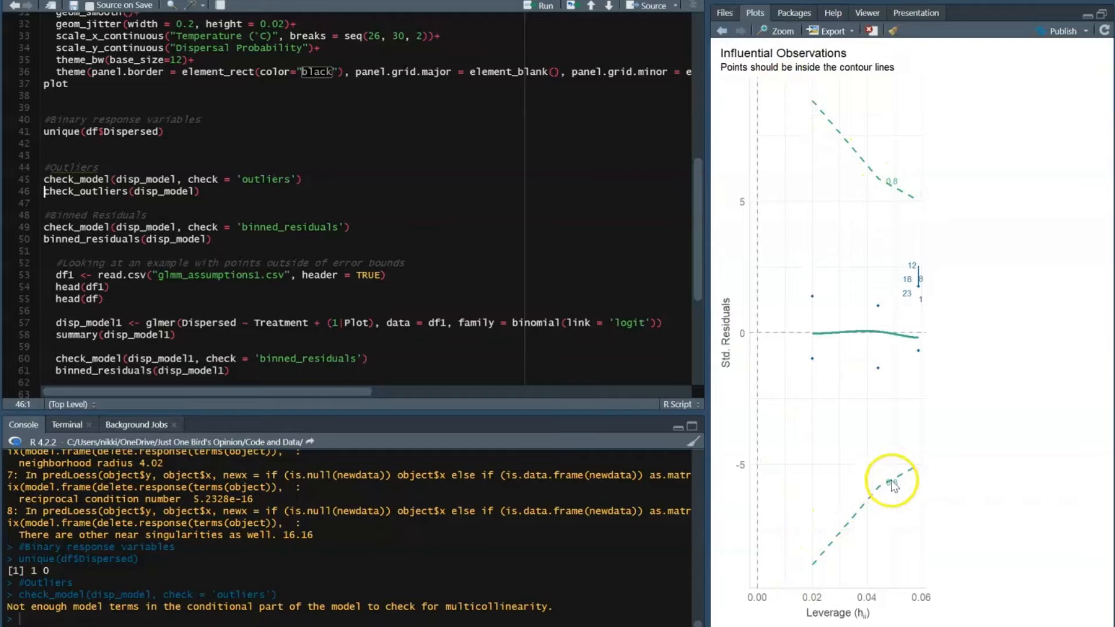
{"action": "mouse_move", "coordinate": [981, 277]}
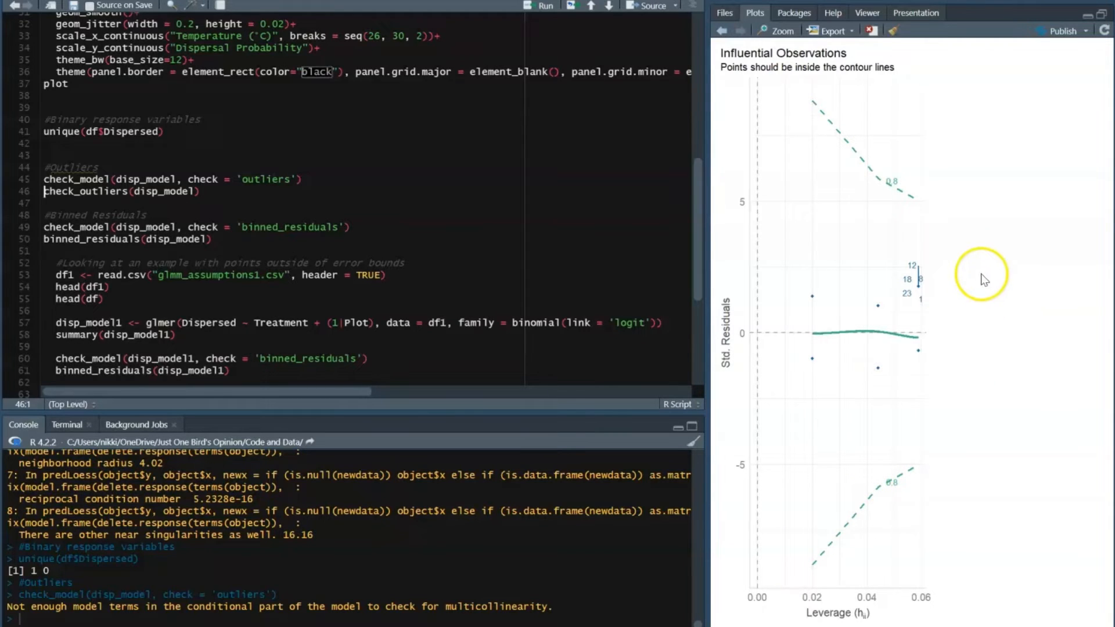
{"action": "mouse_move", "coordinate": [797, 357]}
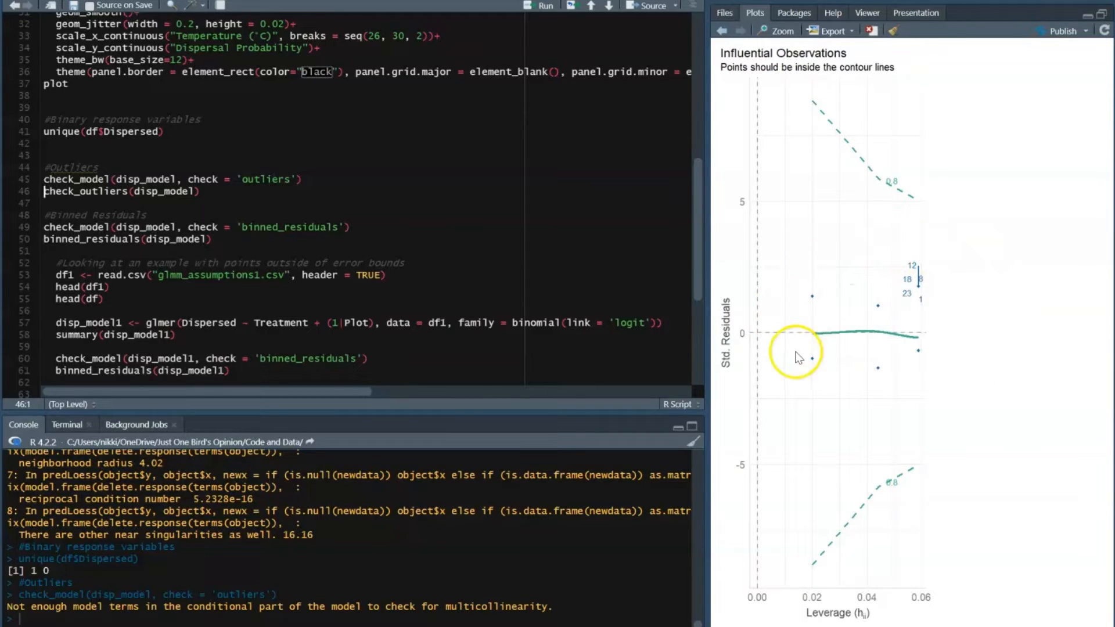
{"action": "mouse_move", "coordinate": [837, 248]}
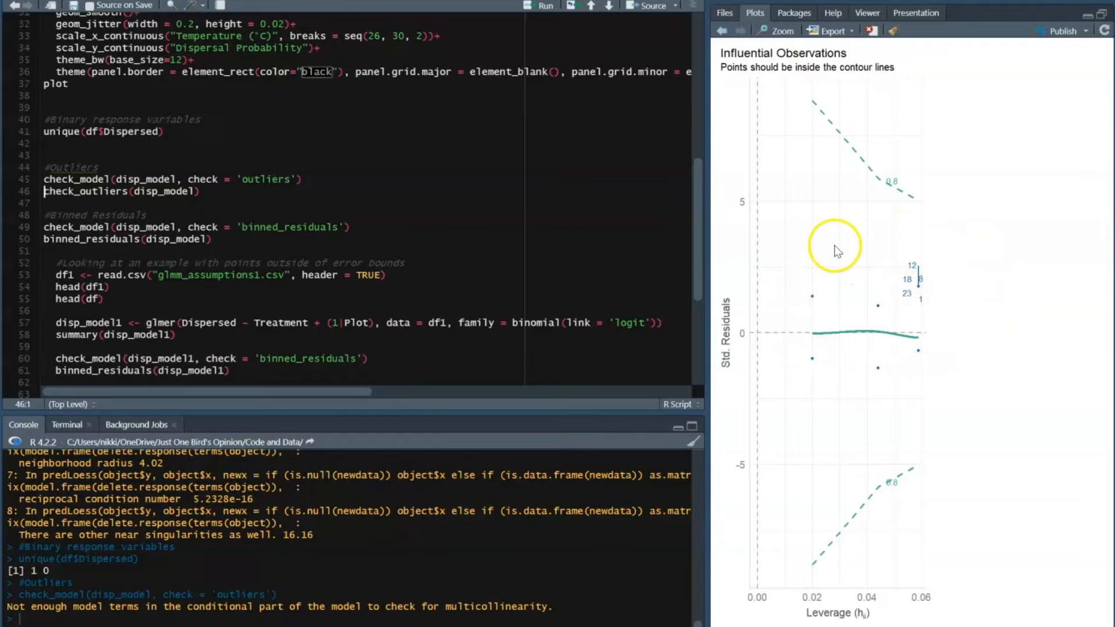
{"action": "mouse_move", "coordinate": [984, 325]}
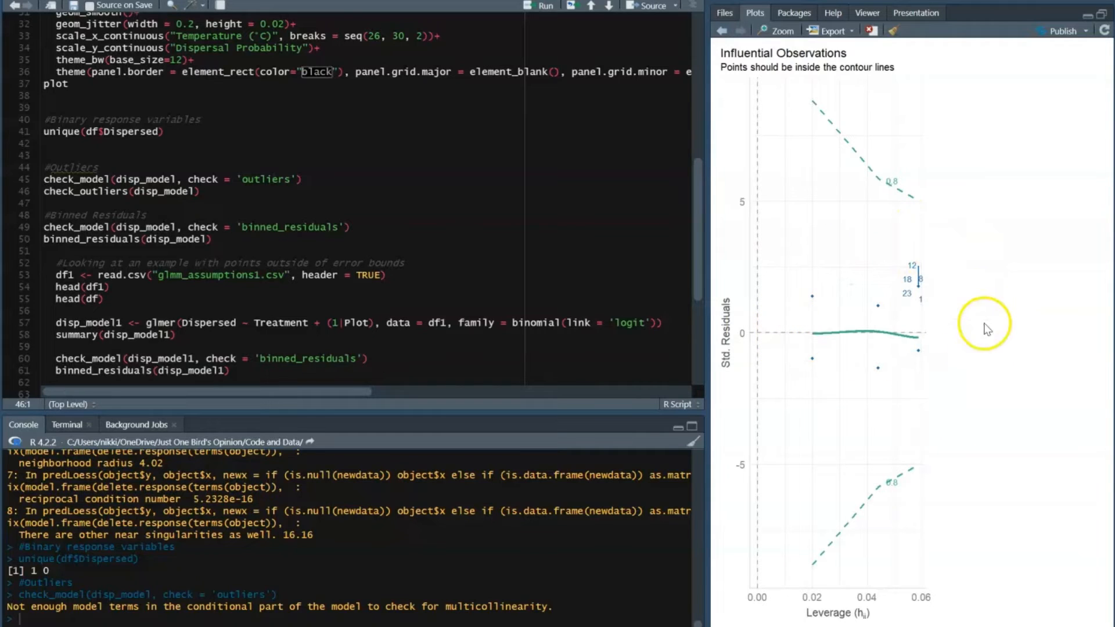
{"action": "mouse_move", "coordinate": [821, 396]}
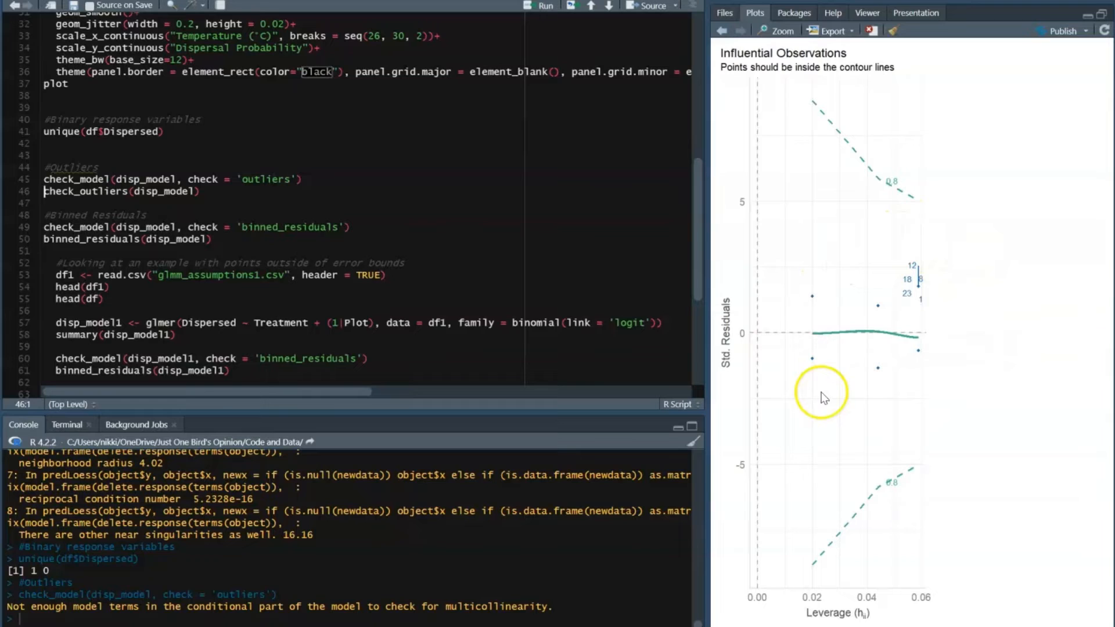
{"action": "mouse_move", "coordinate": [869, 404]}
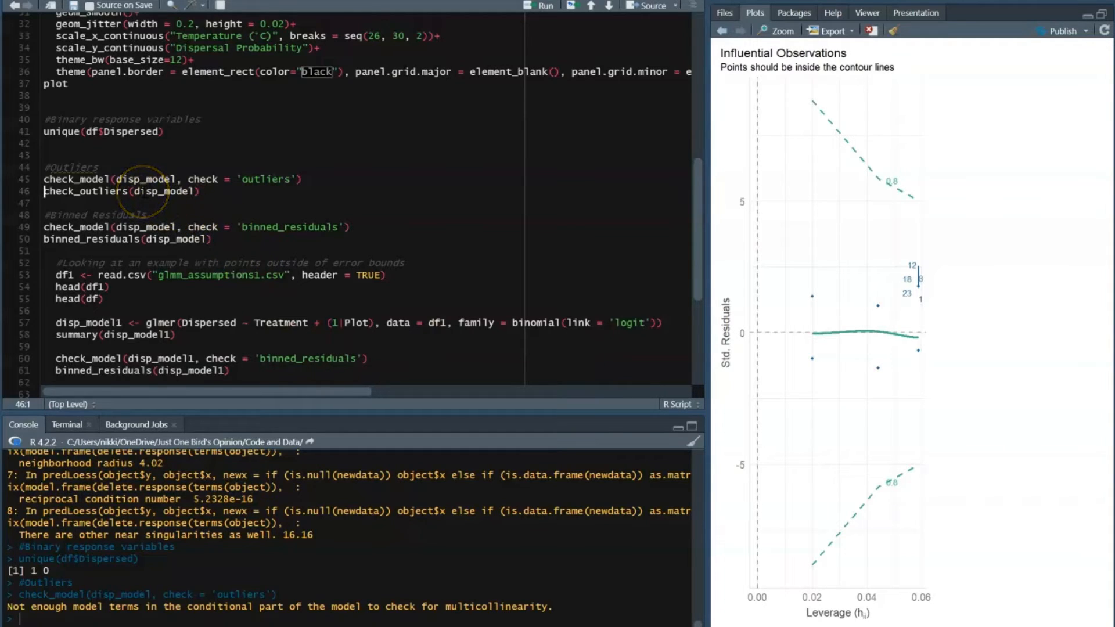
Step: Run check_outliers(disp_model), reporting no outliers at Cook's distance threshold 0.8
{"action": "left_click", "coordinate": [142, 191]}
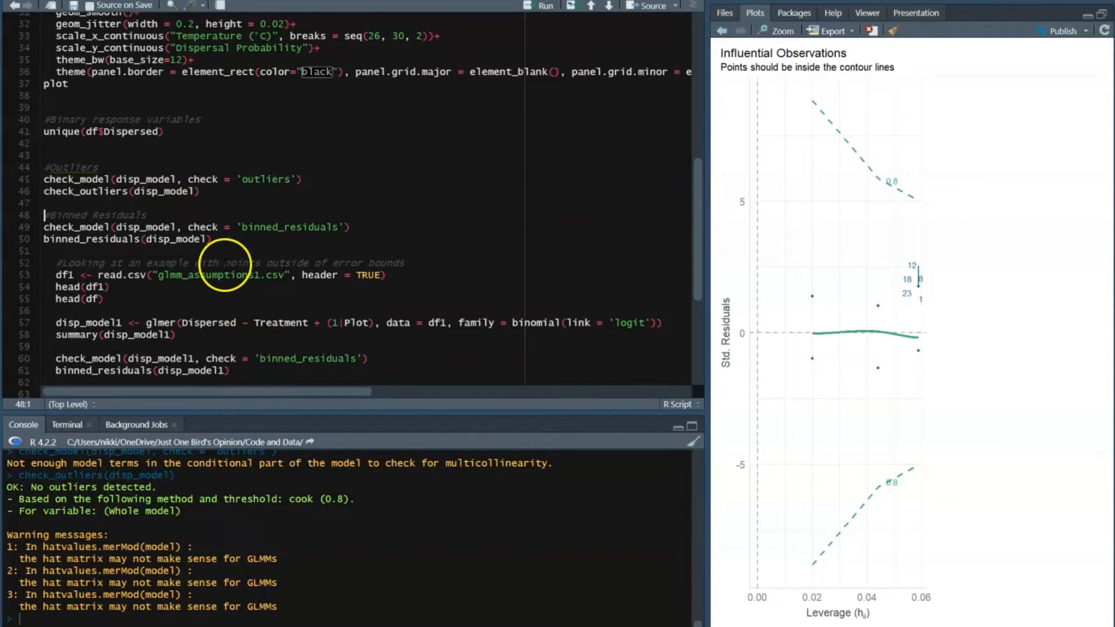
{"action": "mouse_move", "coordinate": [199, 231]}
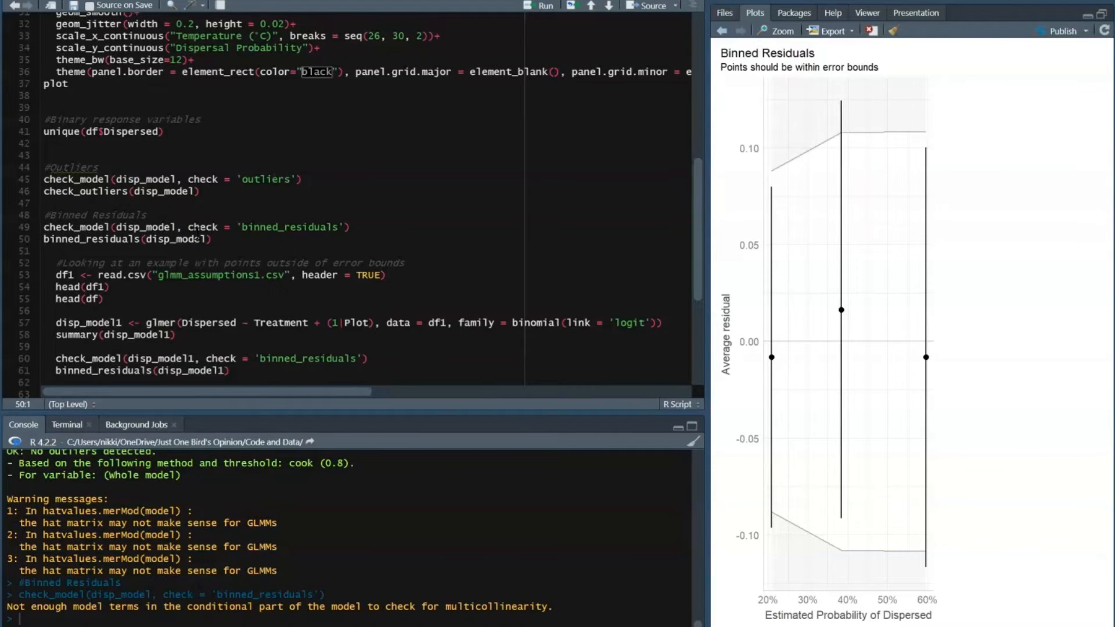
{"action": "mouse_move", "coordinate": [865, 350]}
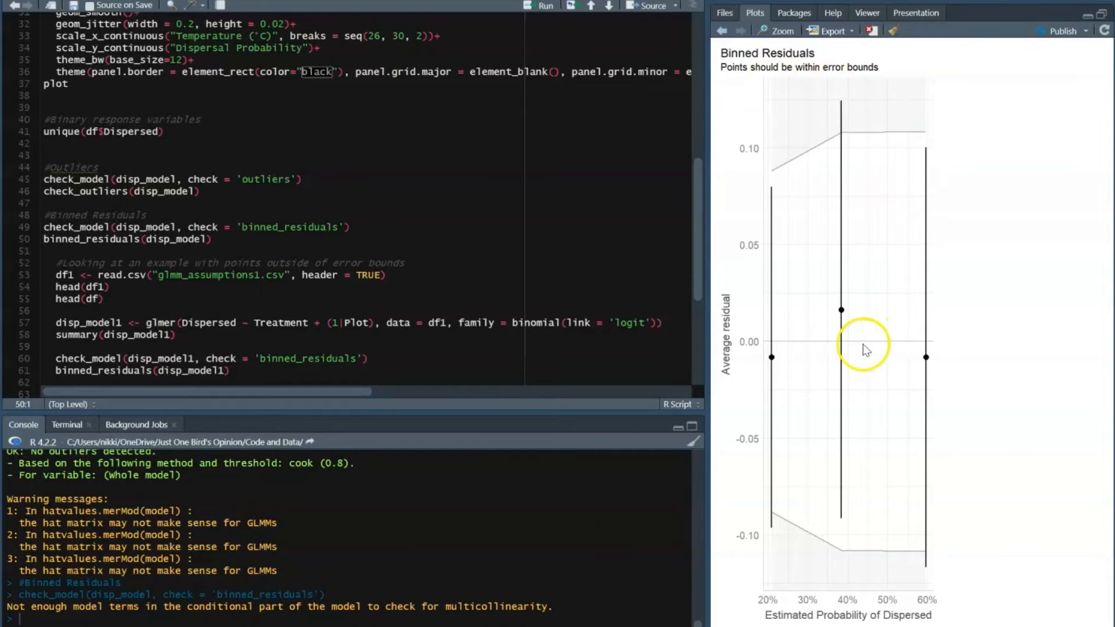
{"action": "mouse_move", "coordinate": [843, 113]}
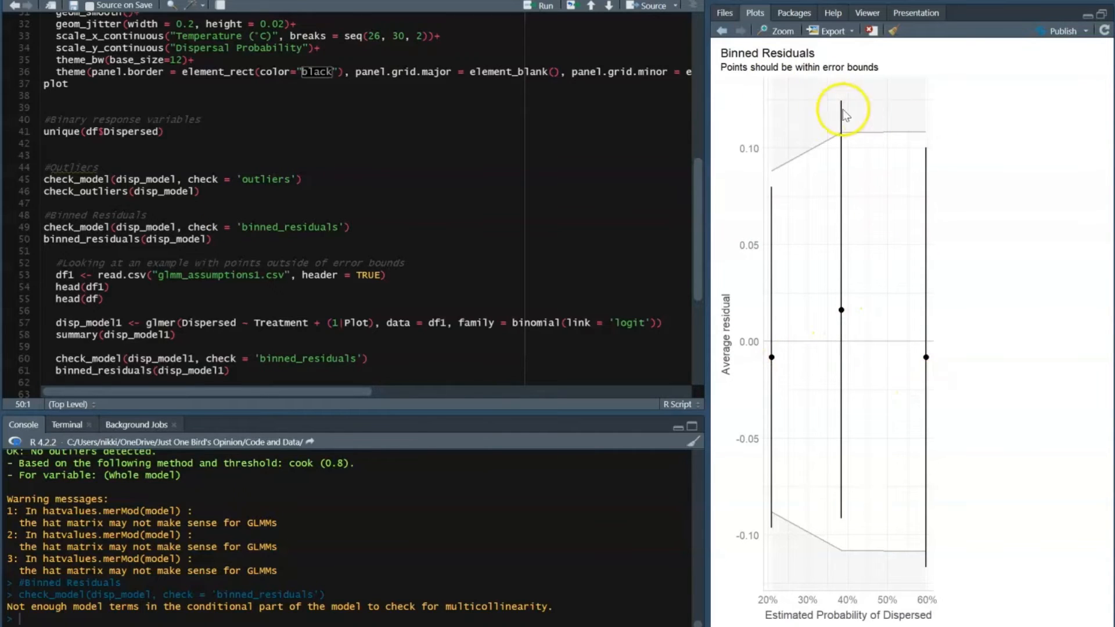
{"action": "mouse_move", "coordinate": [793, 518]}
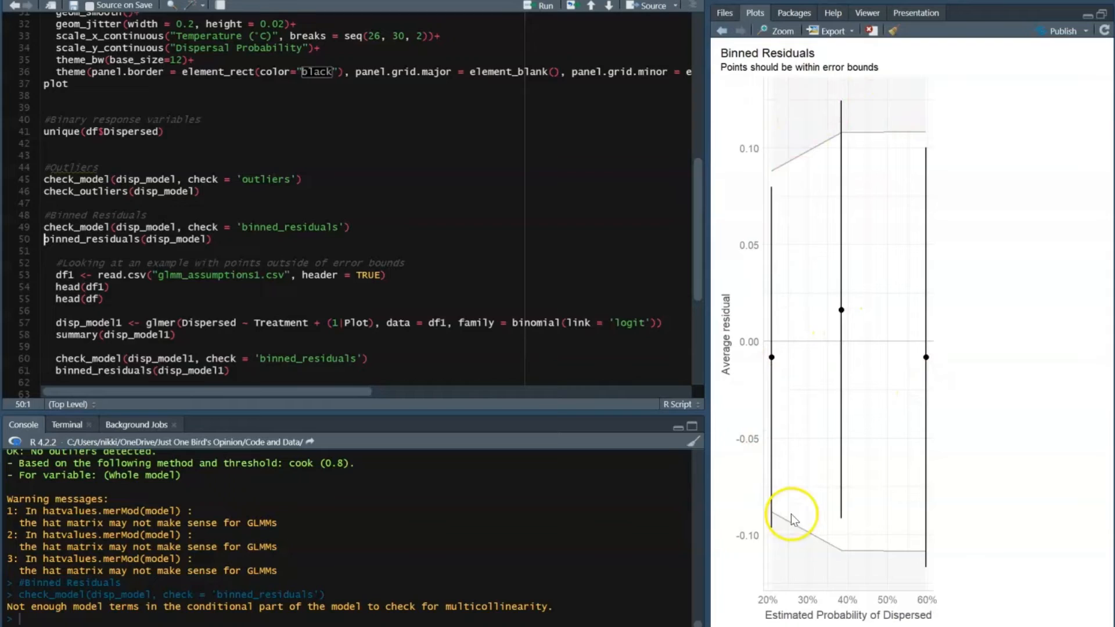
{"action": "mouse_move", "coordinate": [888, 580]}
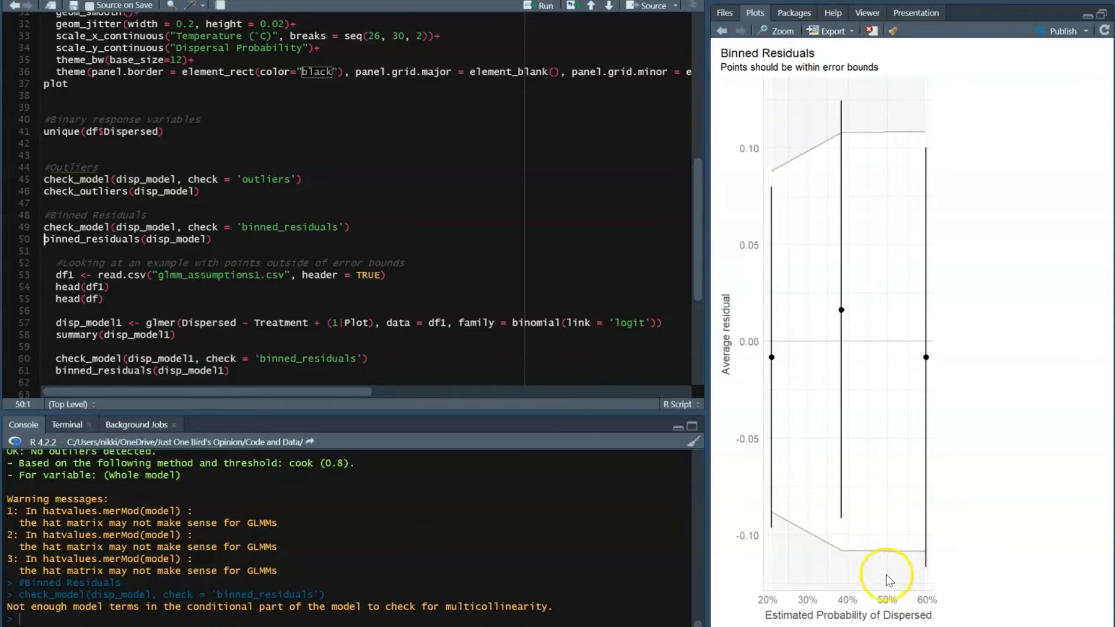
{"action": "mouse_move", "coordinate": [952, 576]}
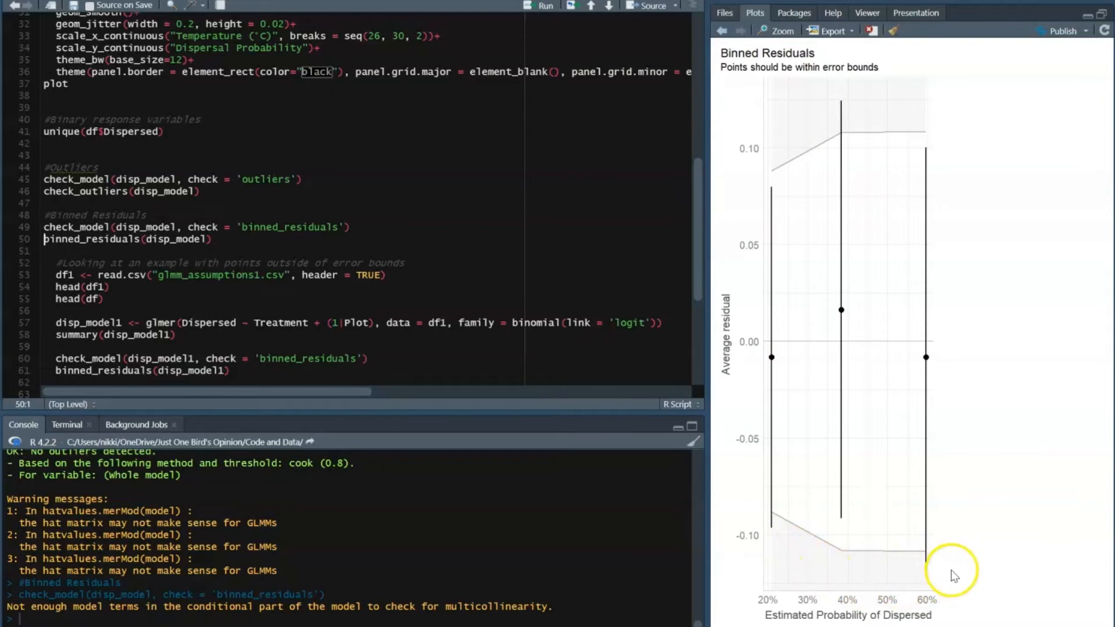
{"action": "mouse_move", "coordinate": [747, 456]}
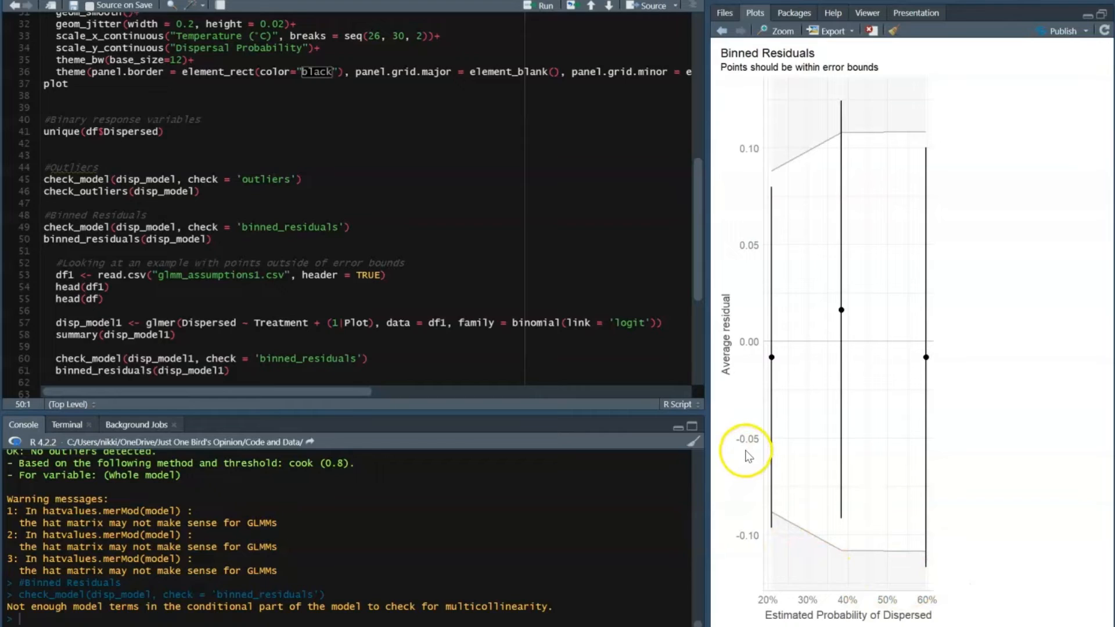
{"action": "mouse_move", "coordinate": [131, 234]}
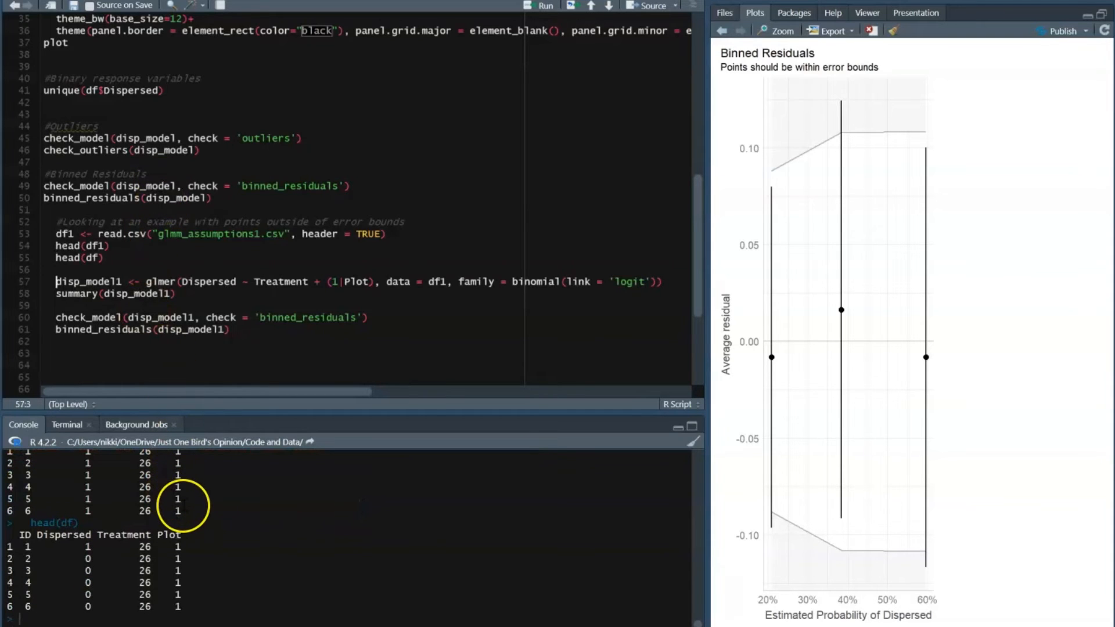
Step: Compare head(df1), where Dispersed is all 1, with head(df) in the console
{"action": "scroll", "scroll_direction": "down", "scroll_amount": 3}
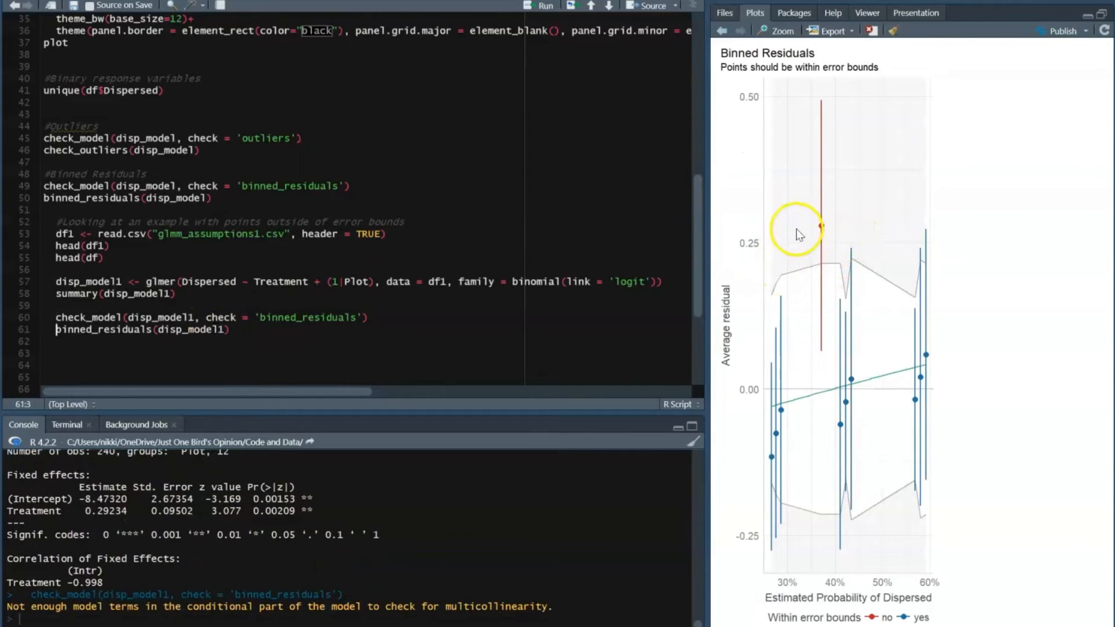
{"action": "mouse_move", "coordinate": [834, 247]}
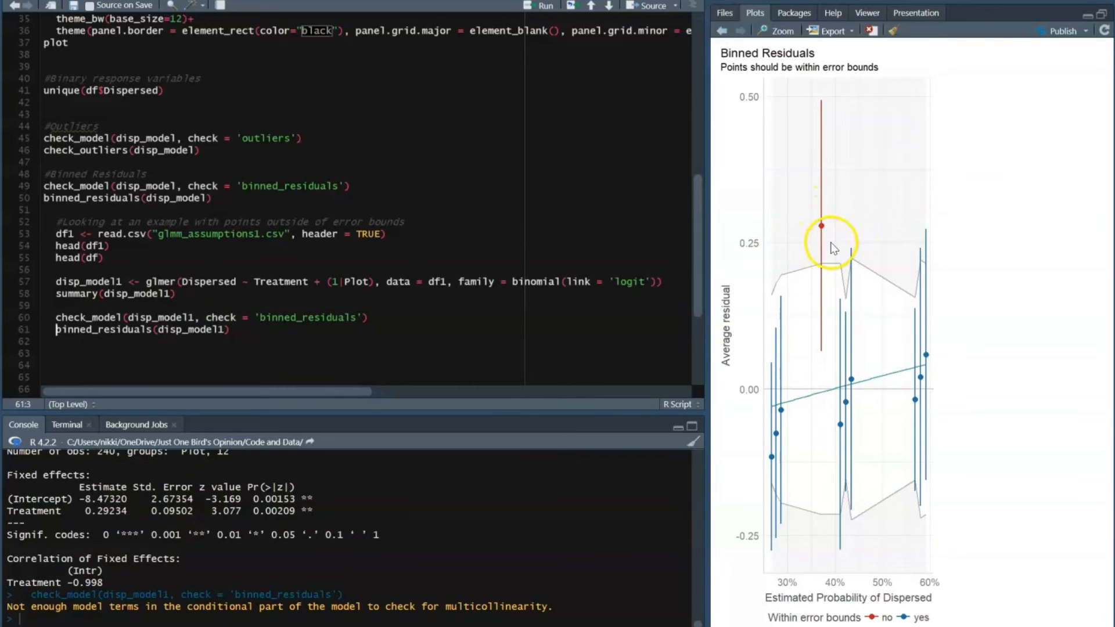
{"action": "mouse_move", "coordinate": [882, 619]}
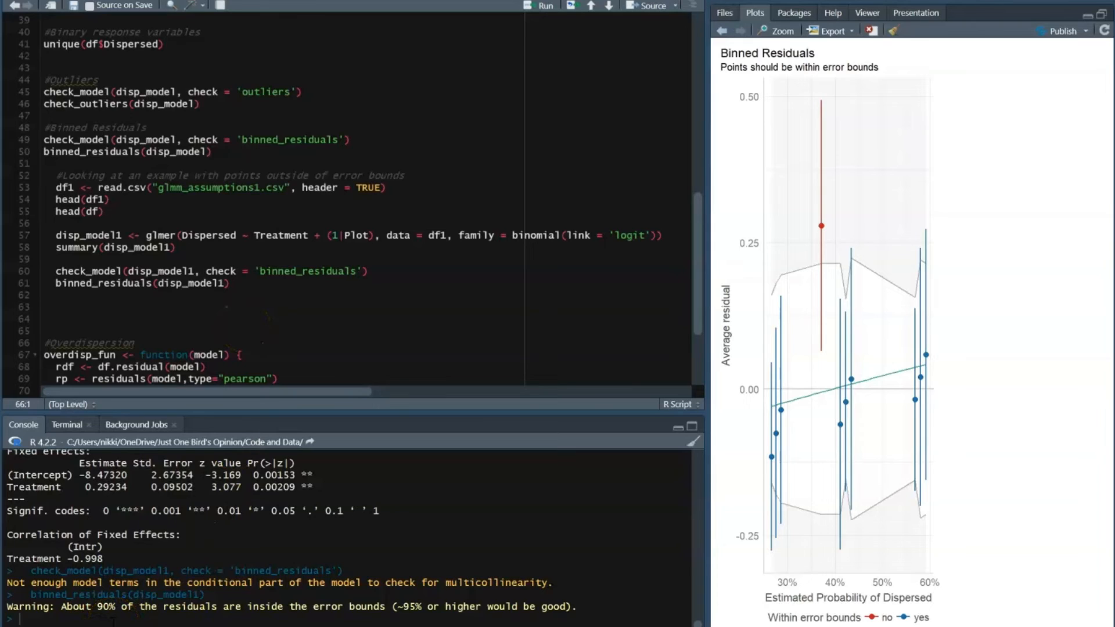
Step: Run binned_residuals(disp_model1), showing about 90% of residuals inside error bounds, and move to the #Overdispersion section
{"action": "left_click", "coordinate": [44, 342]}
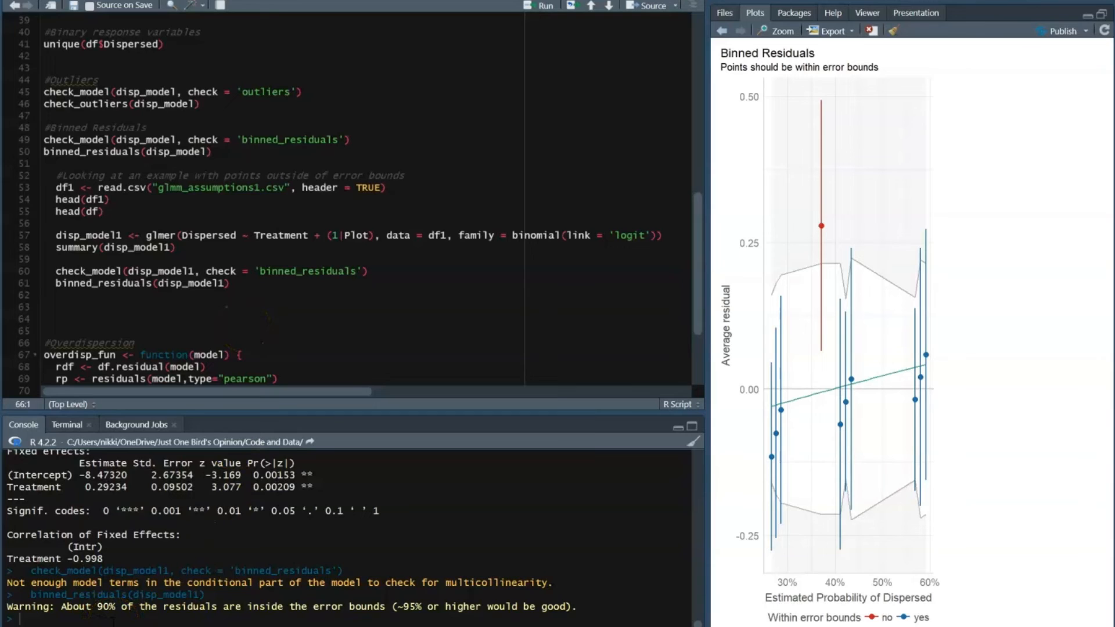
{"action": "left_click", "coordinate": [41, 343]}
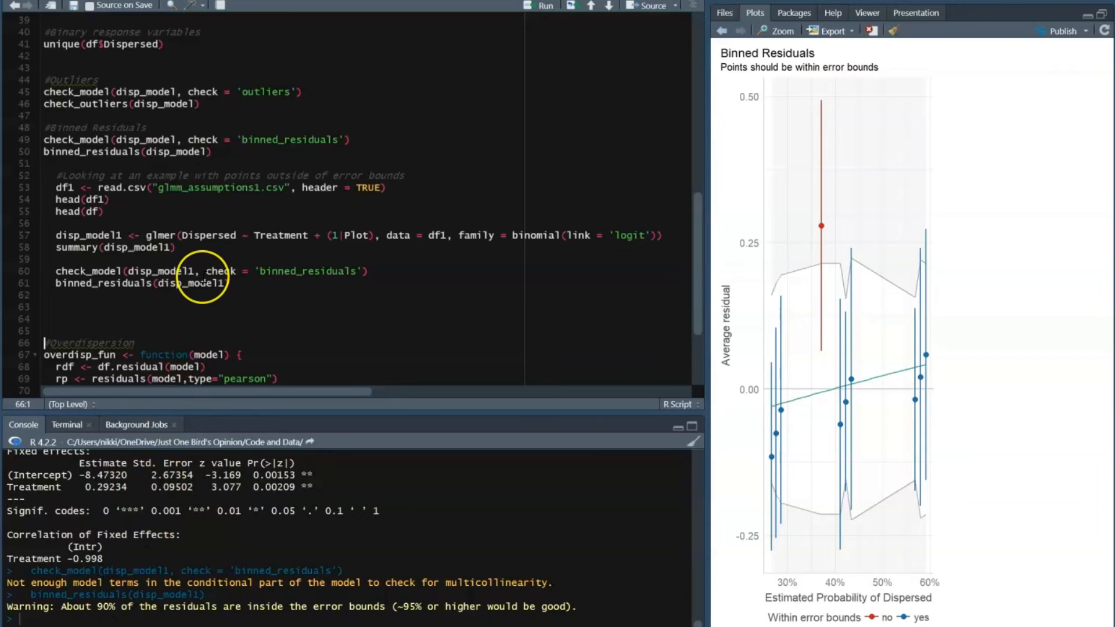
{"action": "scroll", "scroll_direction": "down", "scroll_amount": 3}
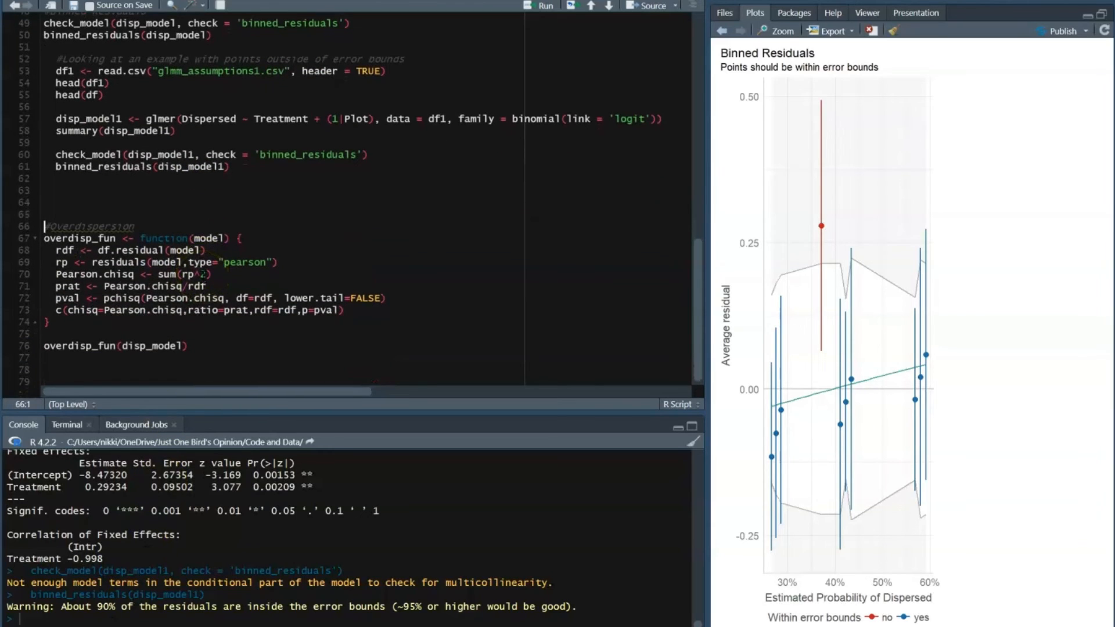
{"action": "left_click", "coordinate": [71, 238]}
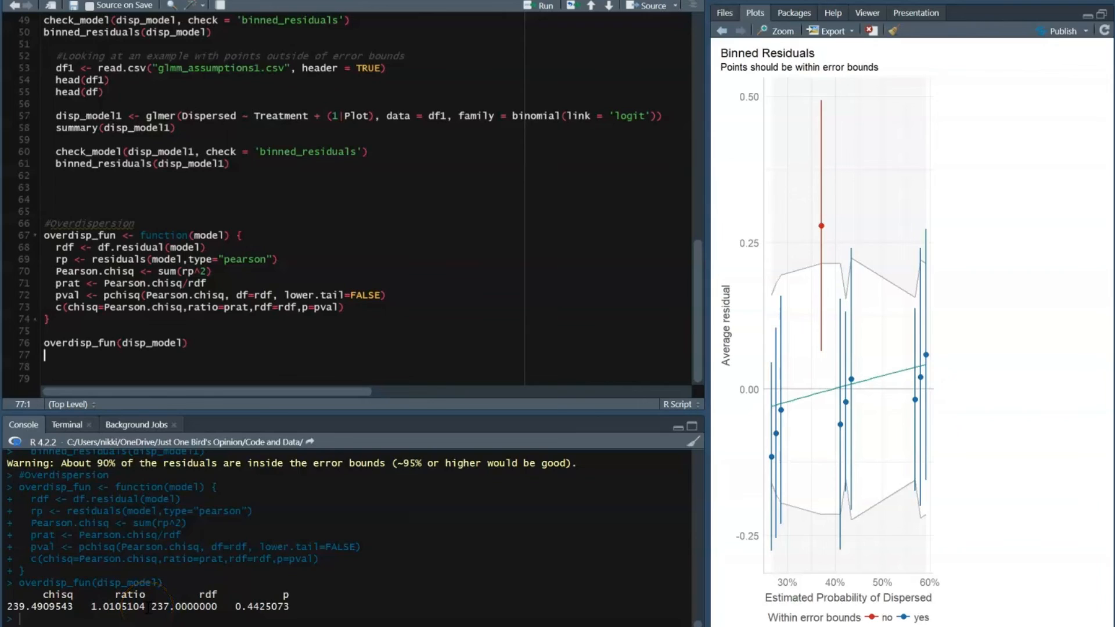
Step: Run overdisp_fun on disp_model and highlight its result: ratio 1.01, p = 0.4425073
{"action": "double_click", "coordinate": [118, 606]}
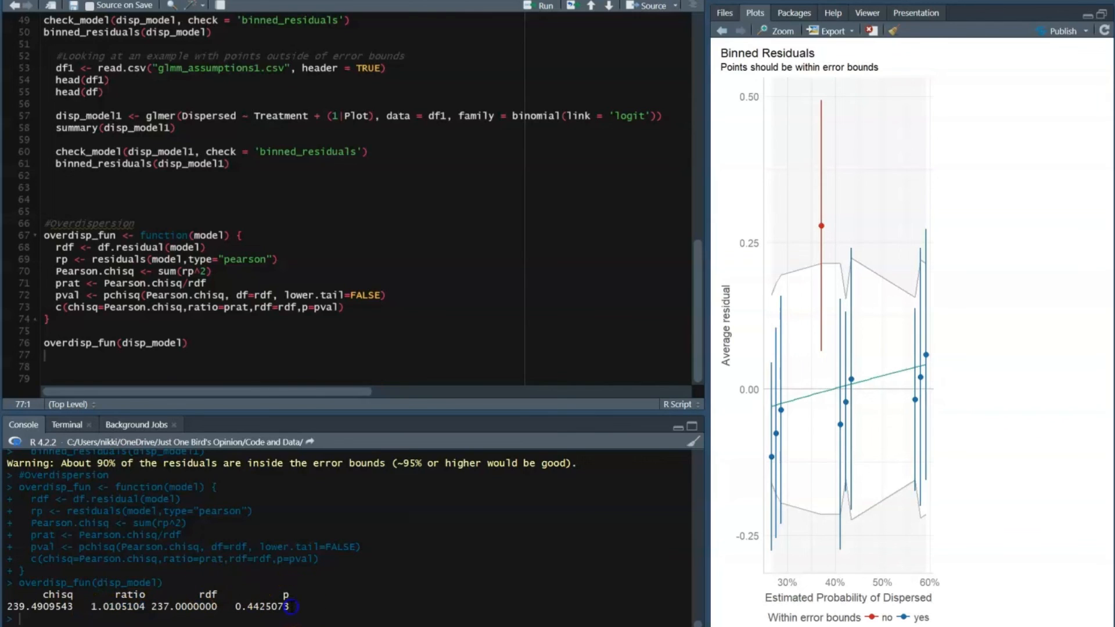
{"action": "double_click", "coordinate": [262, 606]}
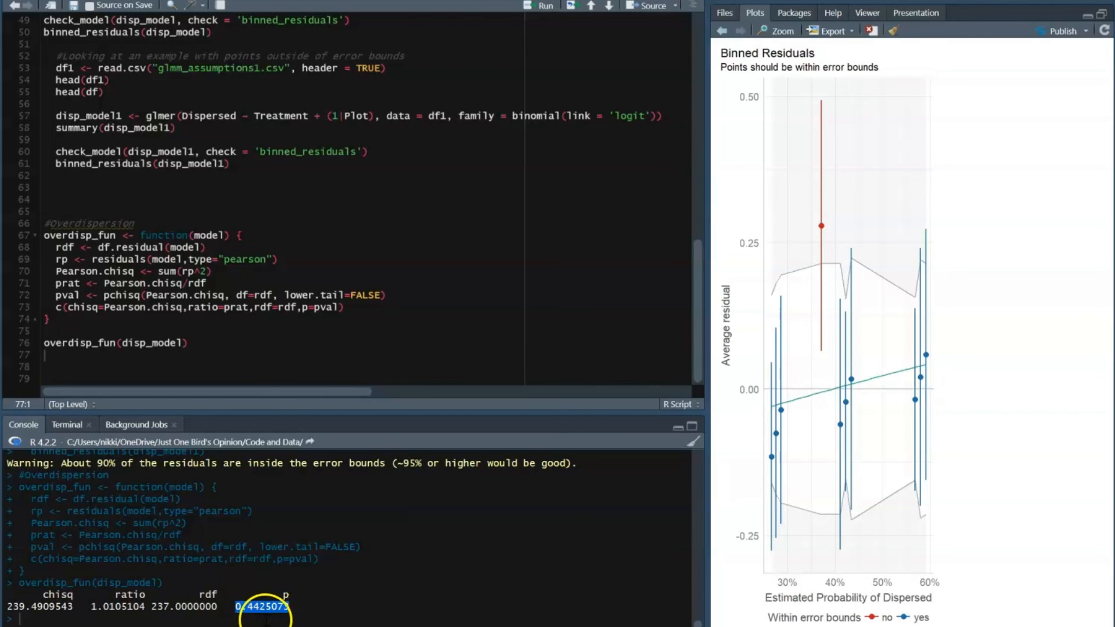
{"action": "double_click", "coordinate": [262, 606]}
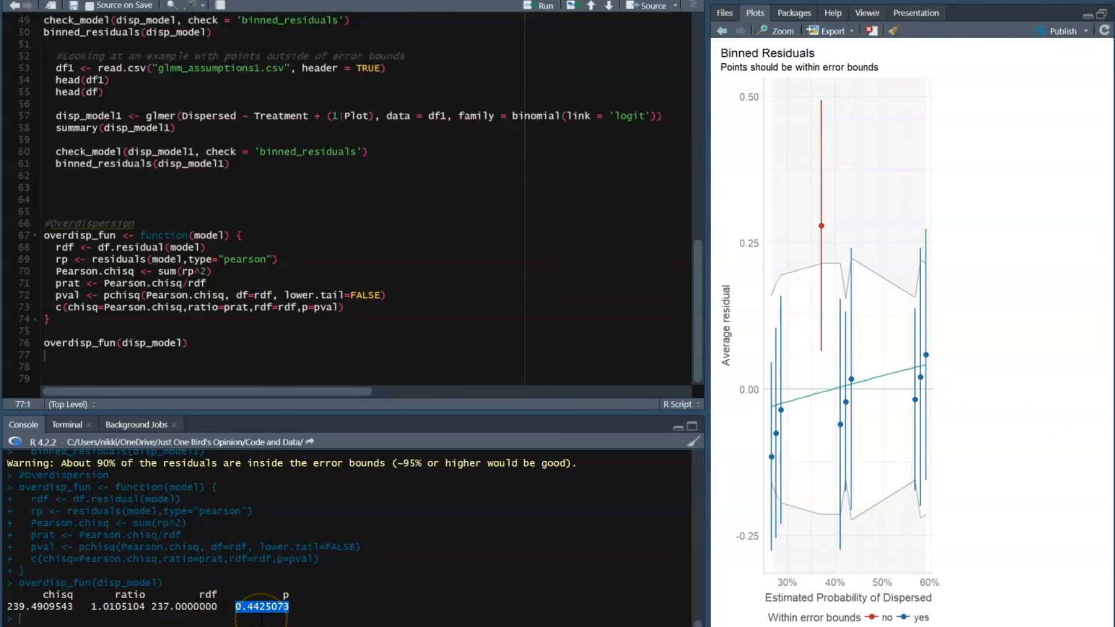